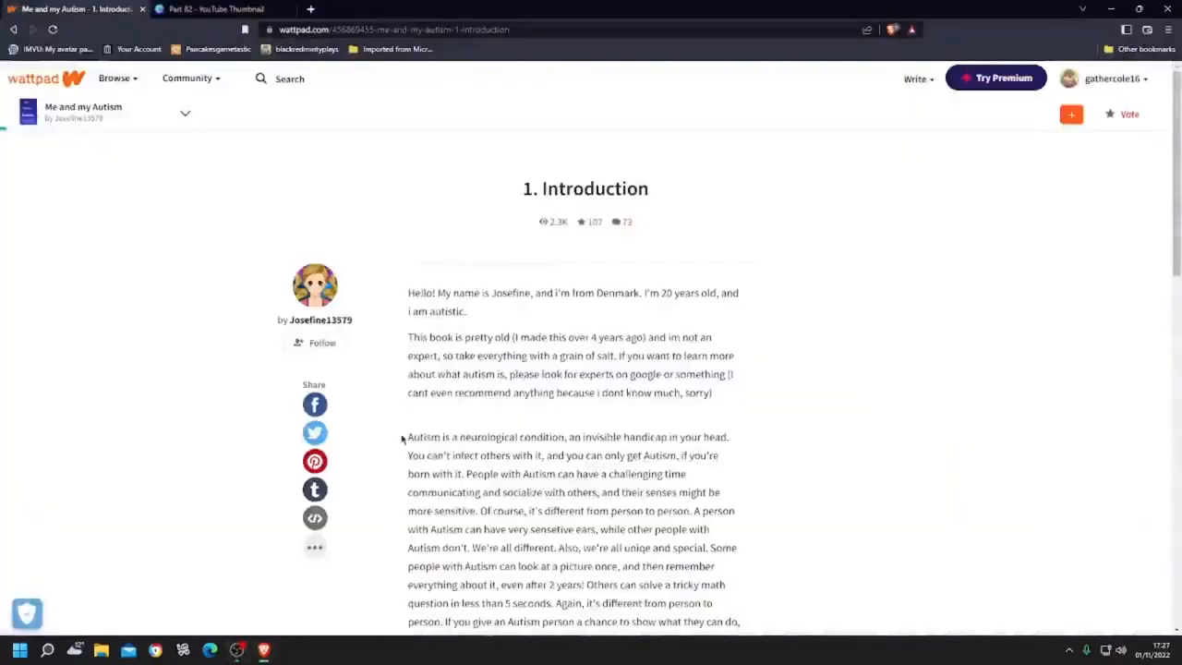
mouse_move(1019, 405)
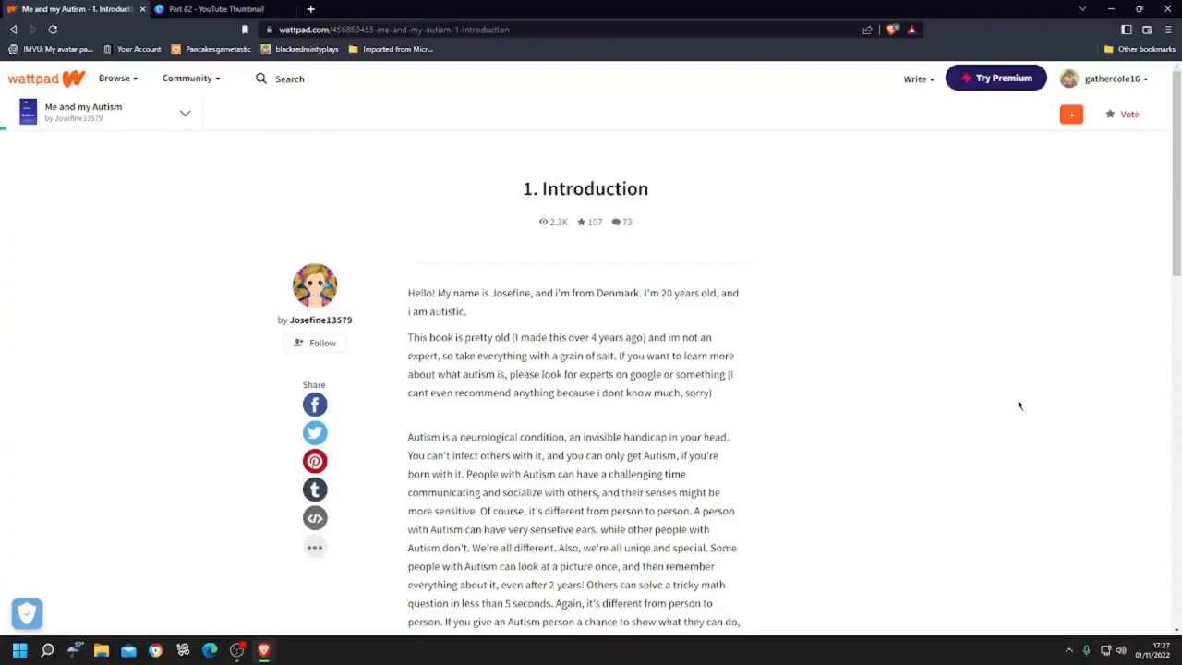
Scroll the Introduction down to its paragraph explaining autism.
scroll(down, 3)
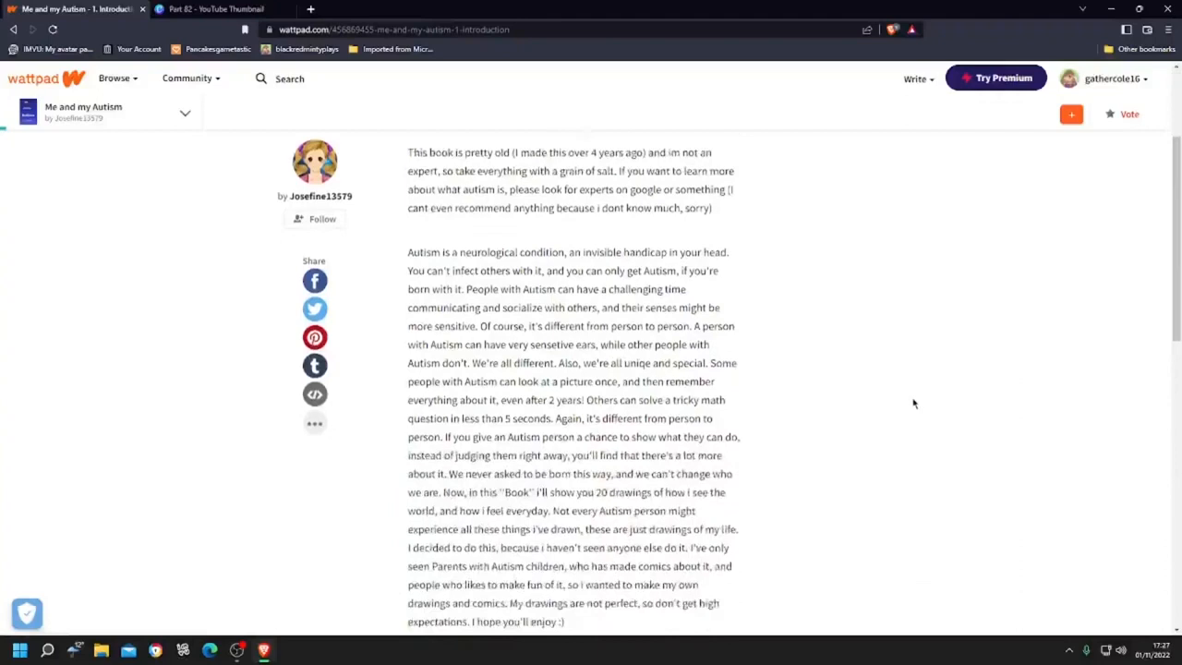
scroll(down, 3)
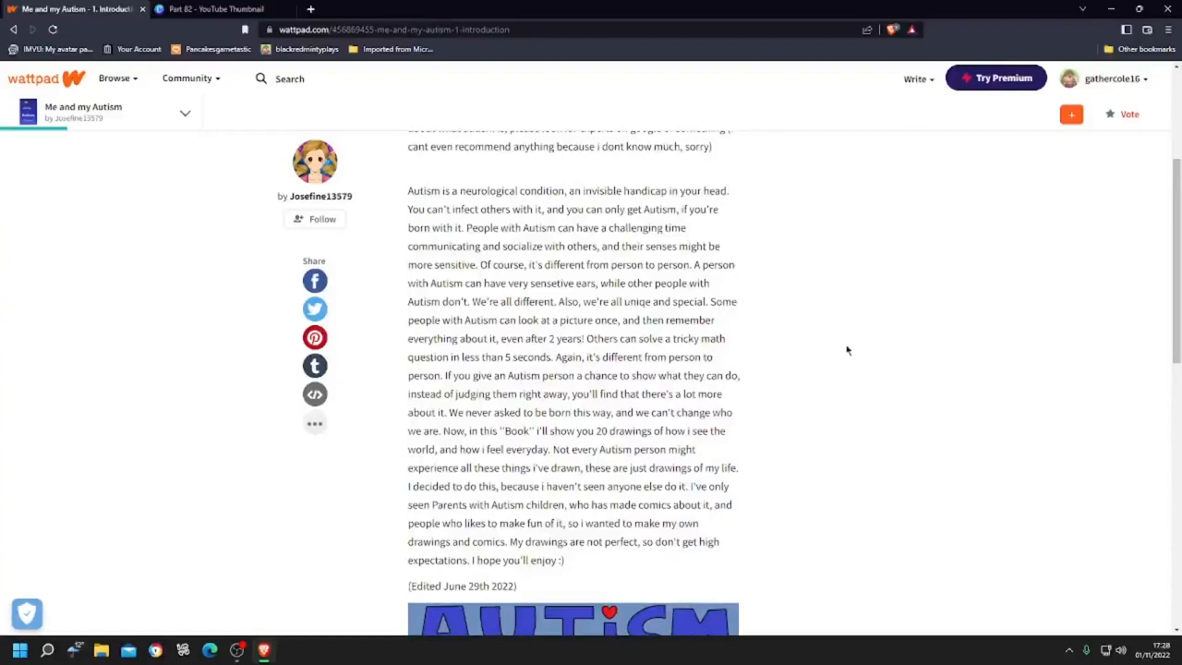
Scroll to the 'AUTISM By Josse' cover image and the next-part link.
scroll(down, 3)
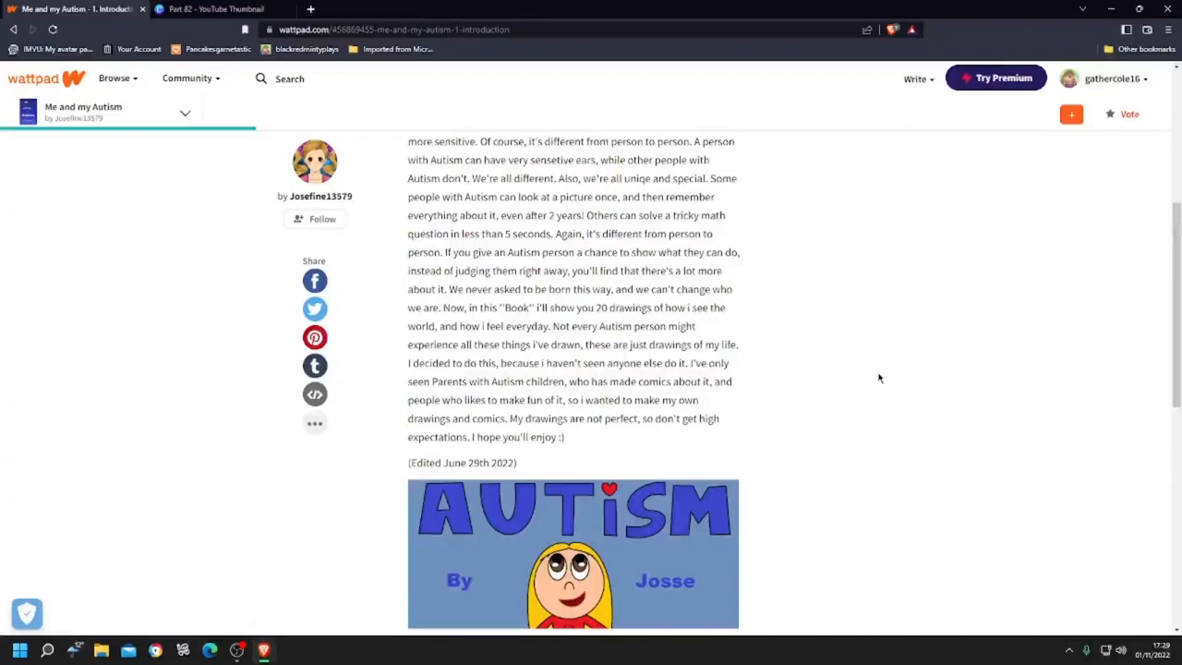
scroll(down, 3)
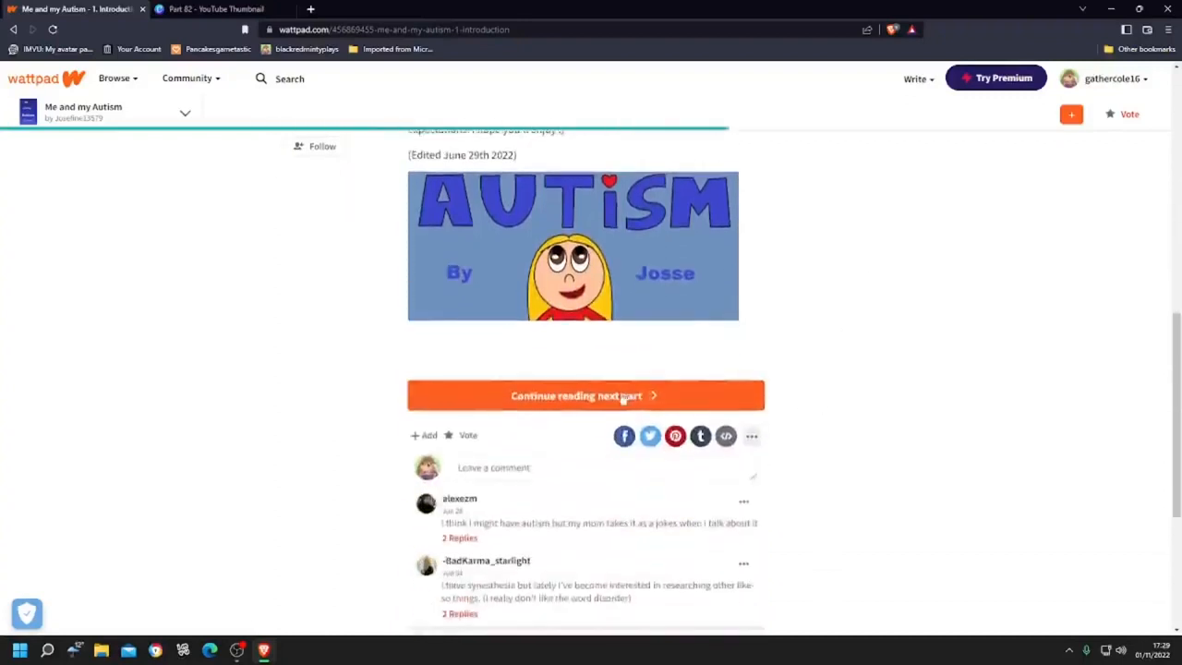
Continue reading to part 2, 'Sensetive Ears'.
click(583, 395)
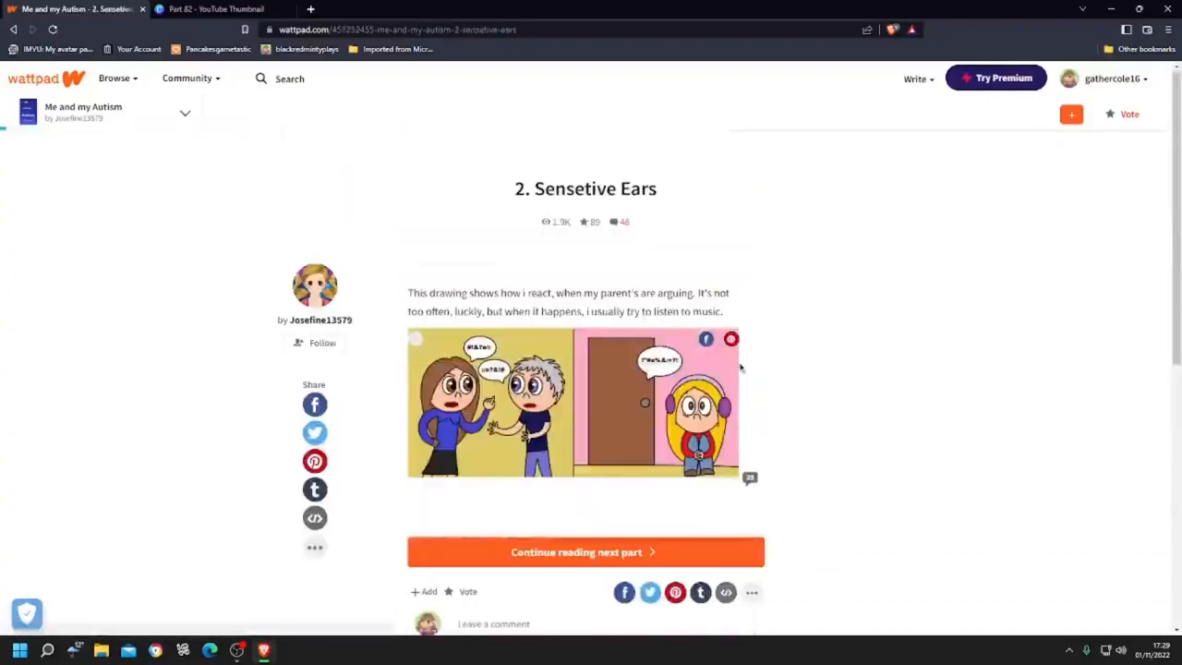
mouse_move(868, 360)
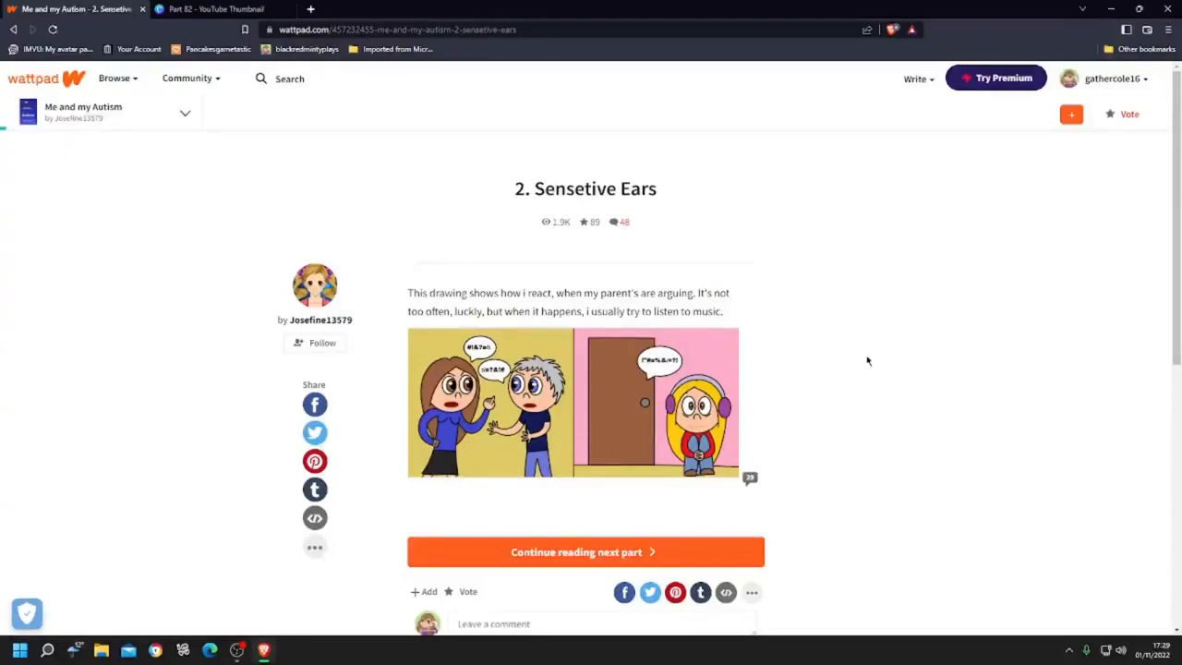
mouse_move(827, 366)
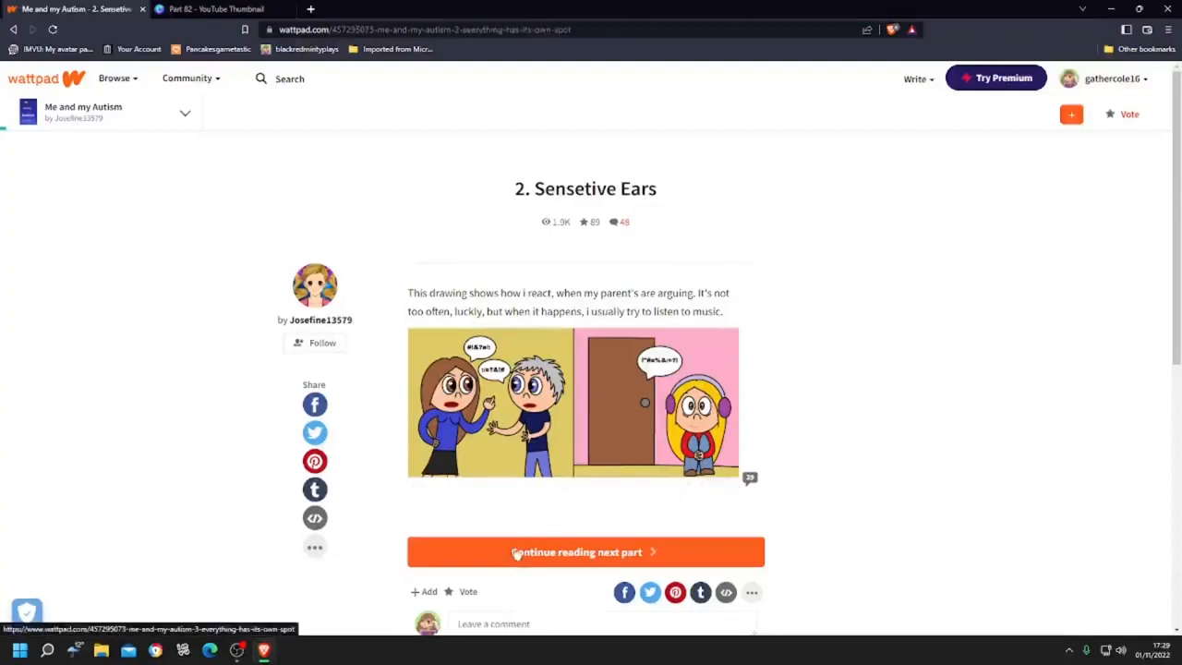
Continue reading to part 3, 'Everything has its own spot'.
click(583, 550)
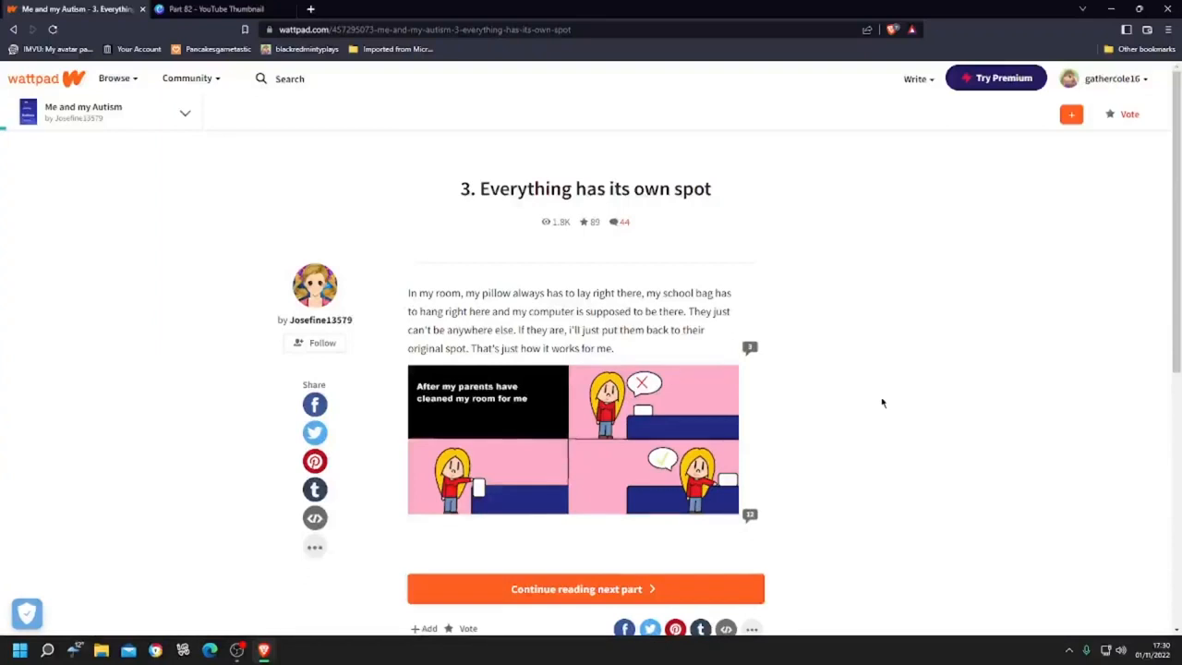
mouse_move(624, 592)
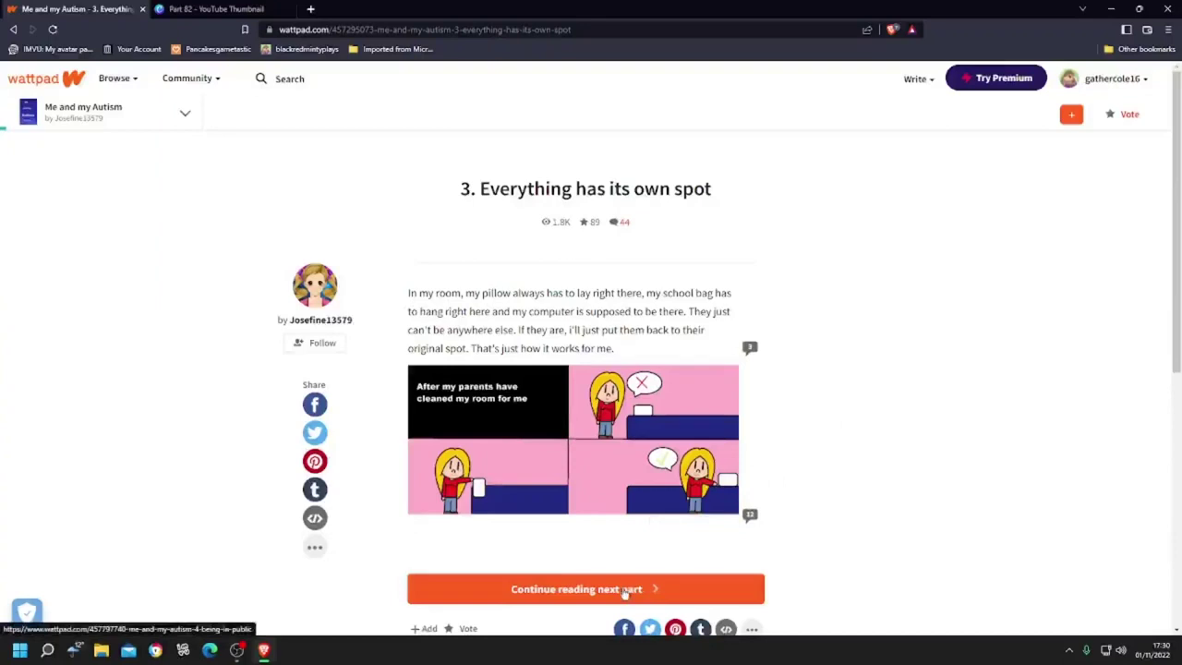
Continue reading to part 4, 'Being in public'.
click(586, 587)
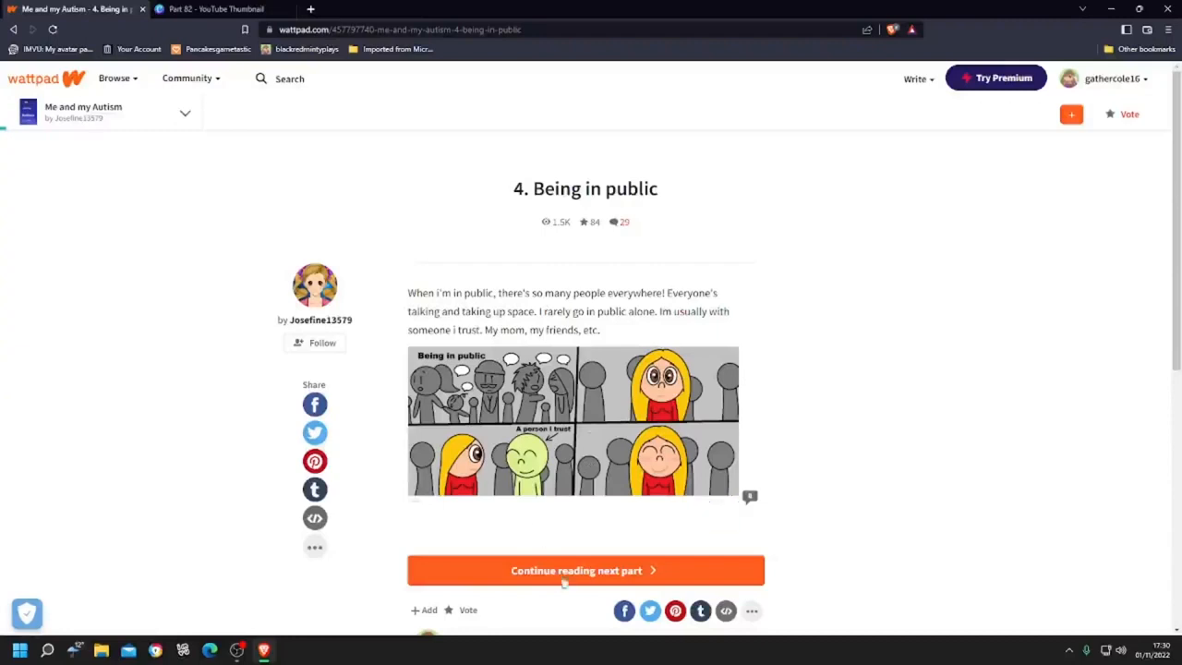
Continue reading to part 5, 'Eye contact'.
click(583, 569)
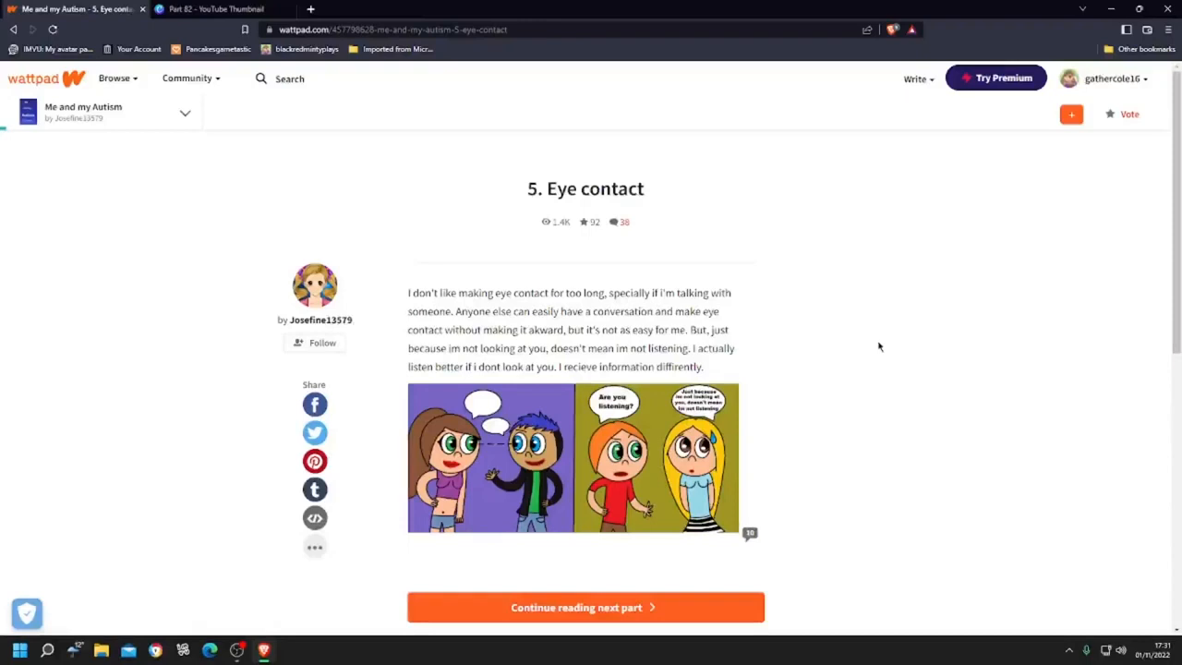
Read part 6, 'Scared of changes', then continue to part 7, 'Don't make fun of us'.
click(583, 605)
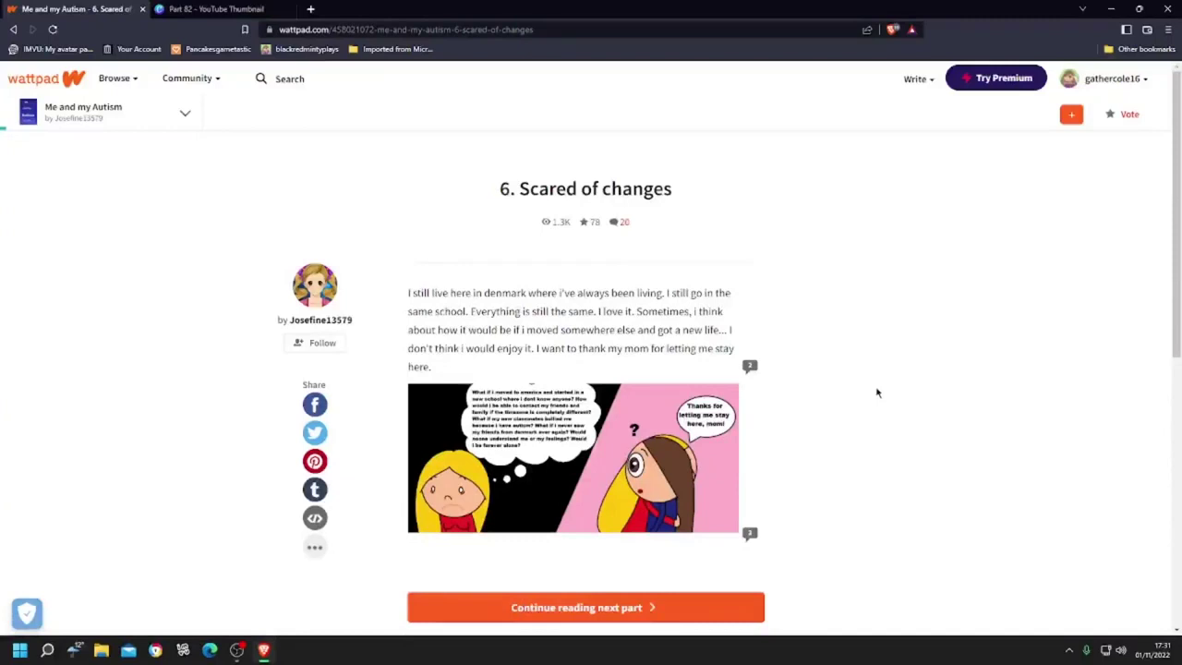
mouse_move(883, 392)
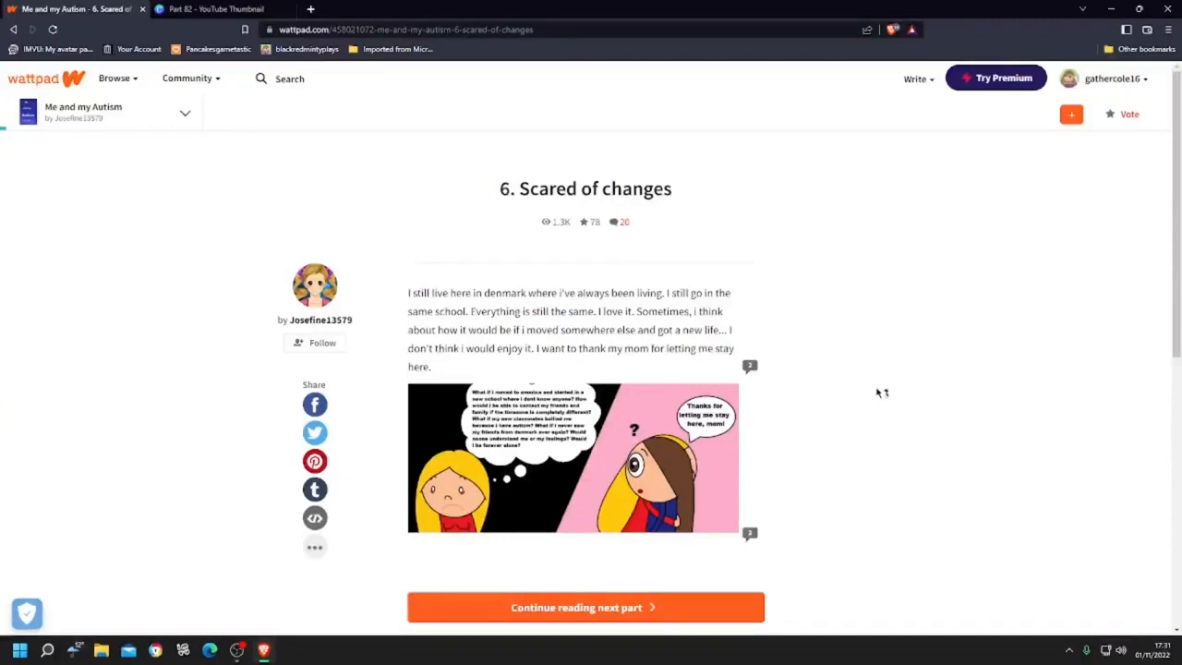
mouse_move(877, 391)
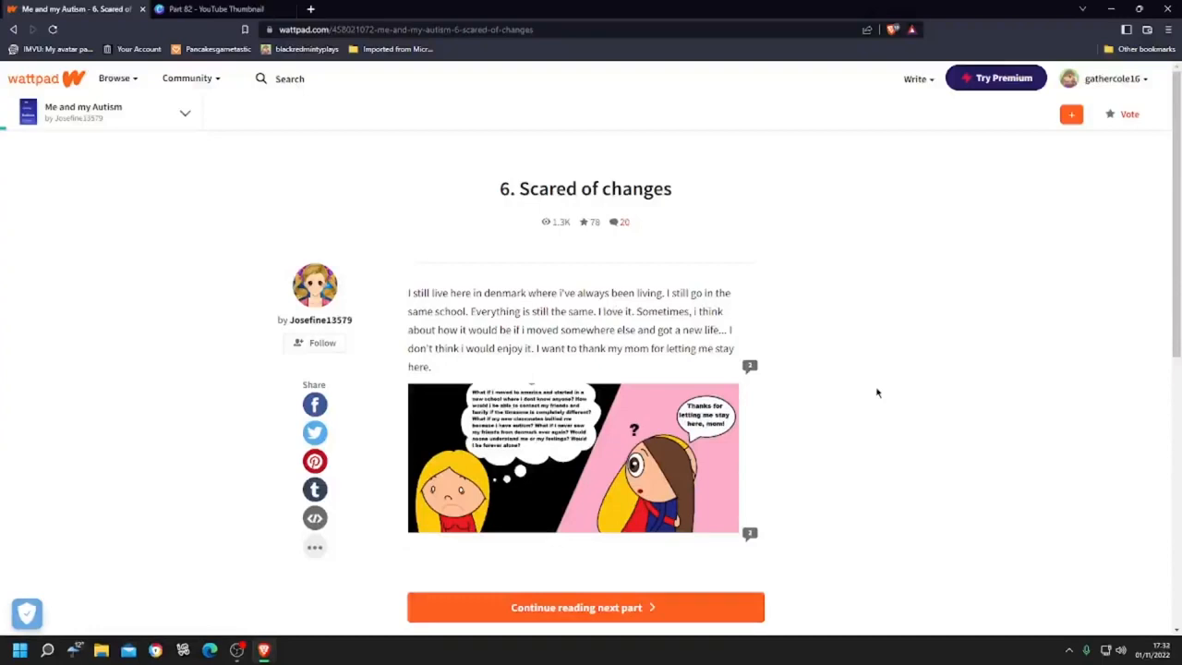
mouse_move(772, 417)
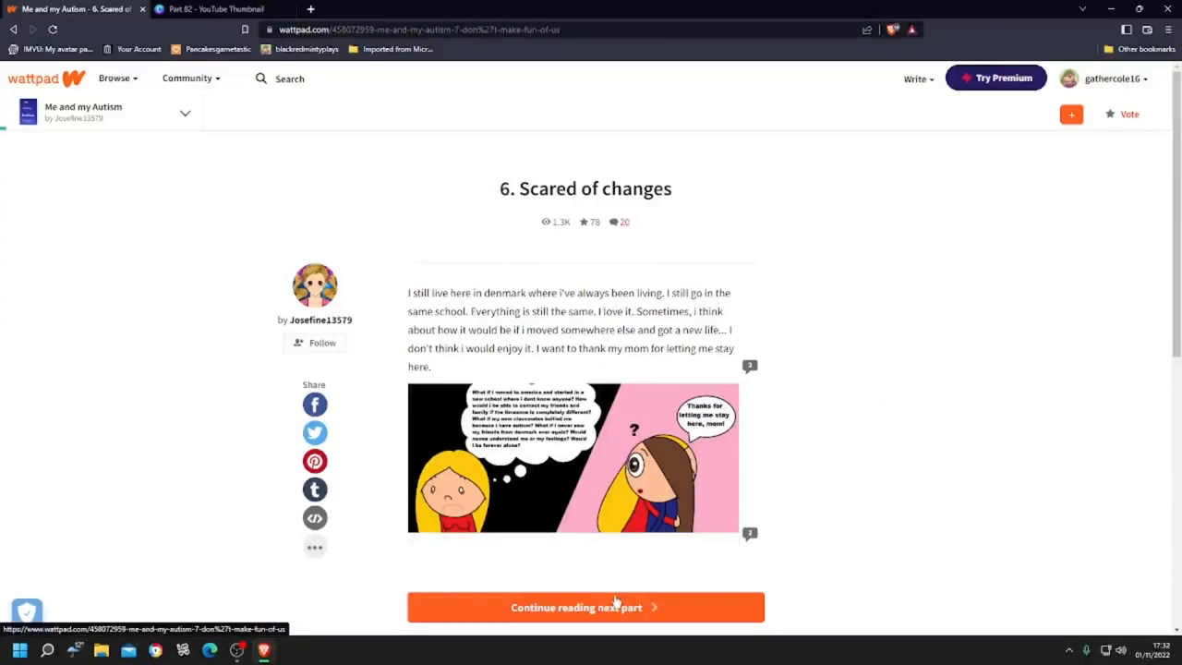
click(586, 606)
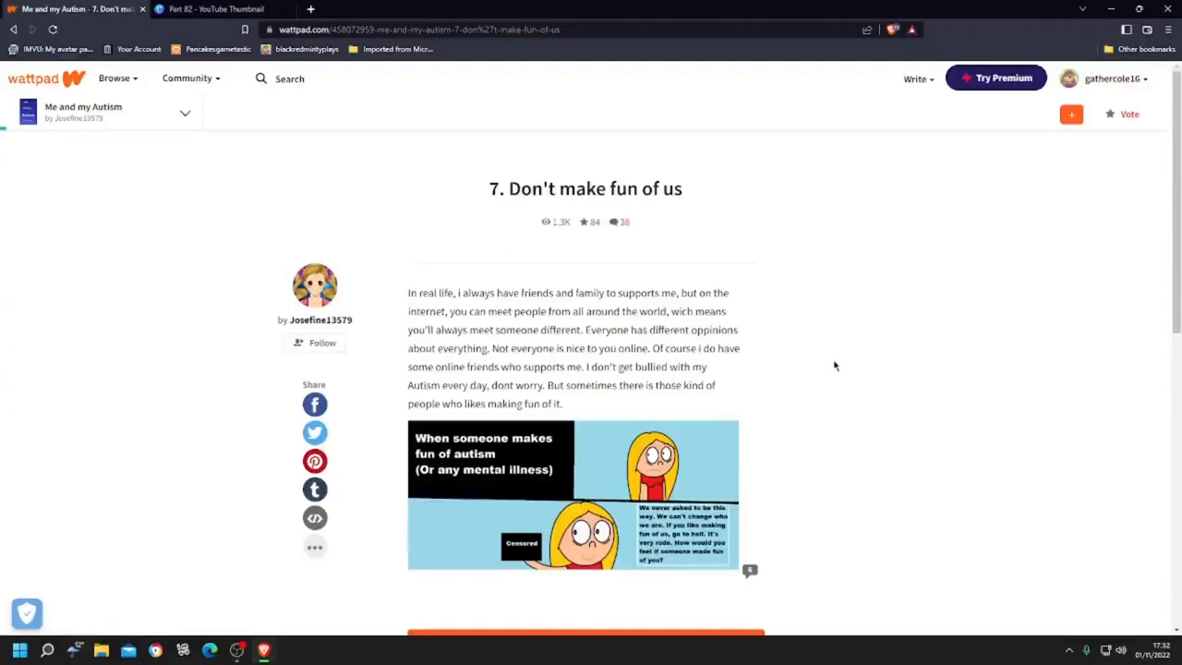
Scroll past the part 7 comic and continue to part 8, 'Special Class'.
scroll(down, 3)
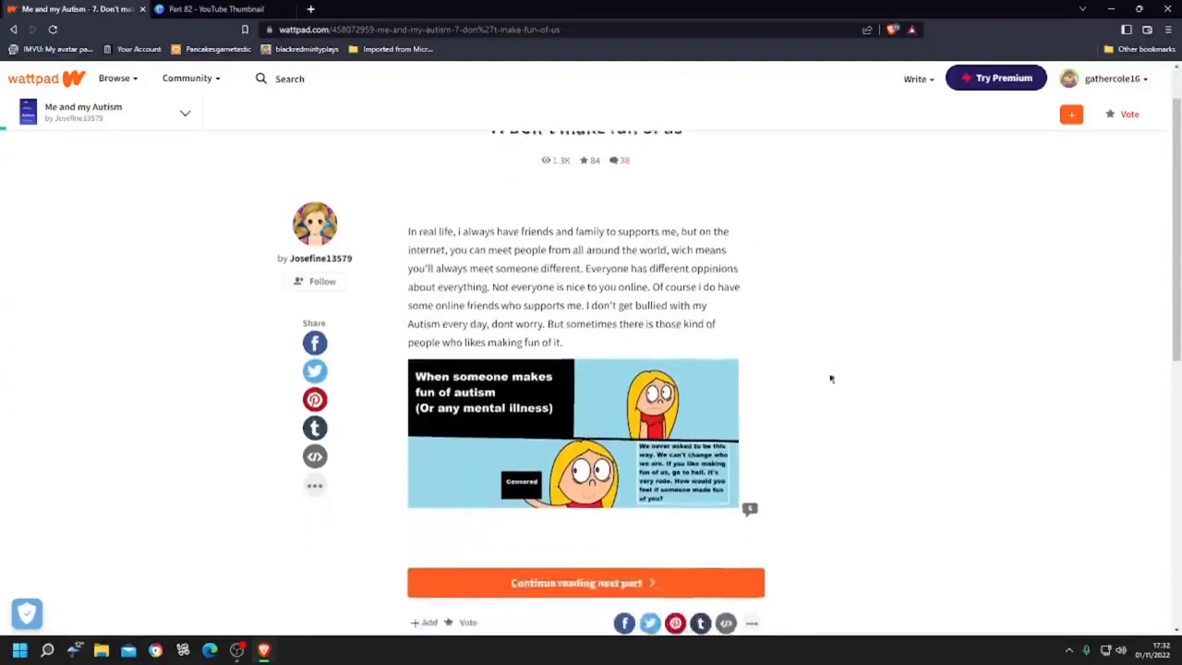
click(584, 581)
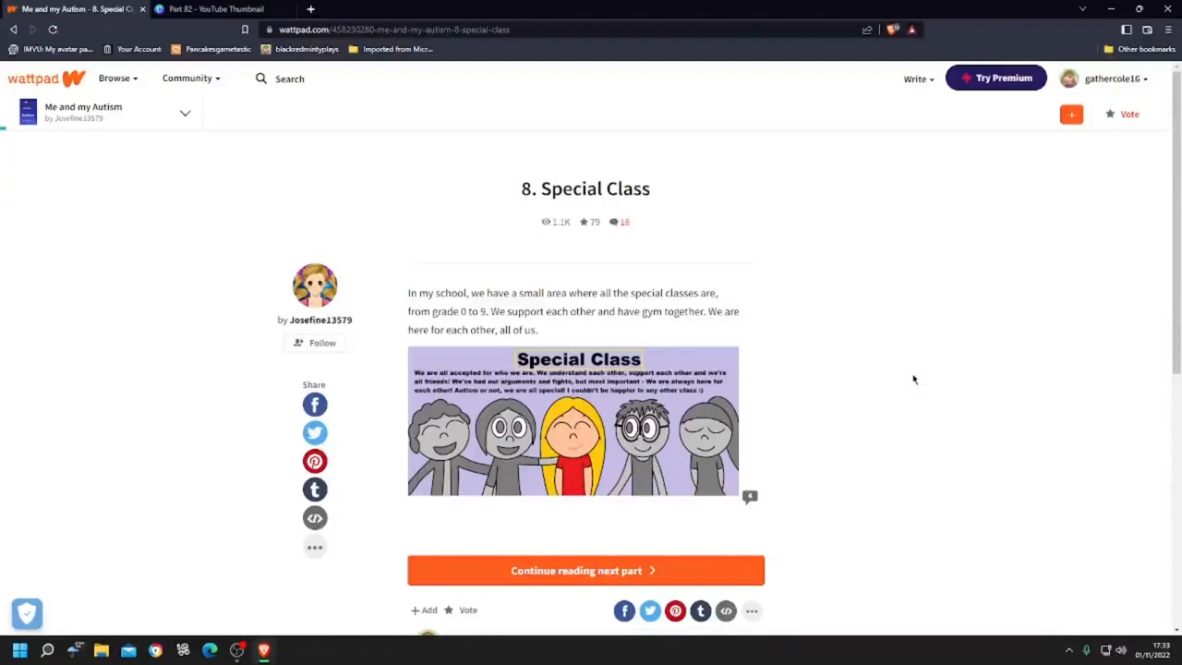
Continue from Special Class to part 9, 'School changes'.
click(583, 569)
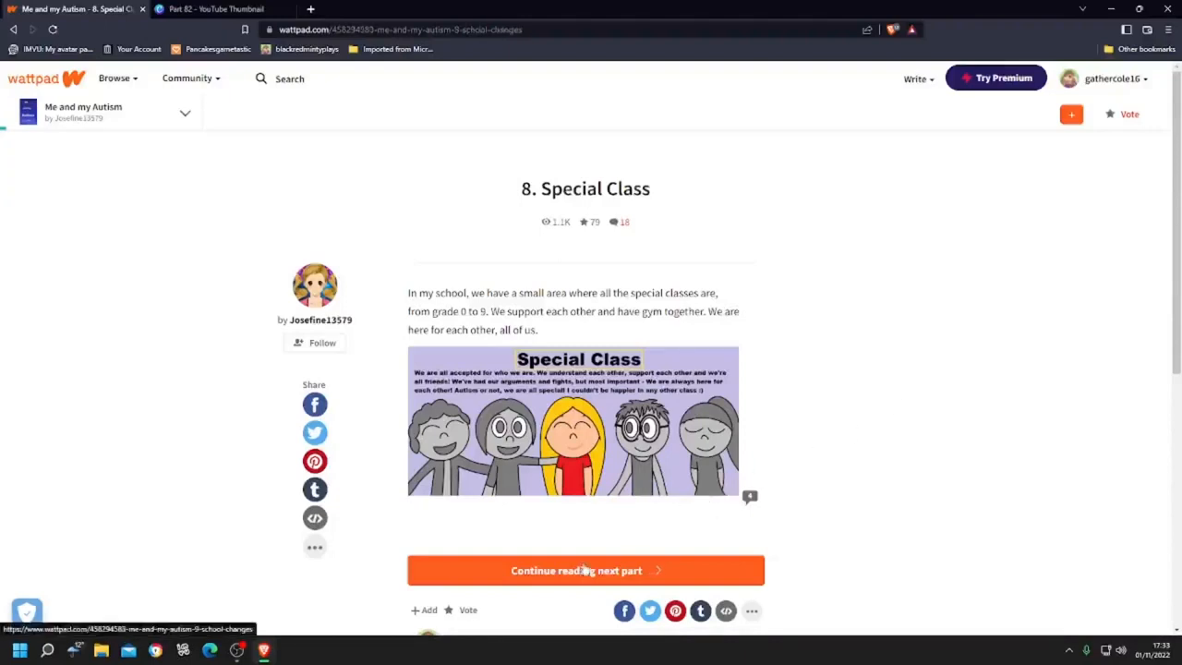
click(583, 569)
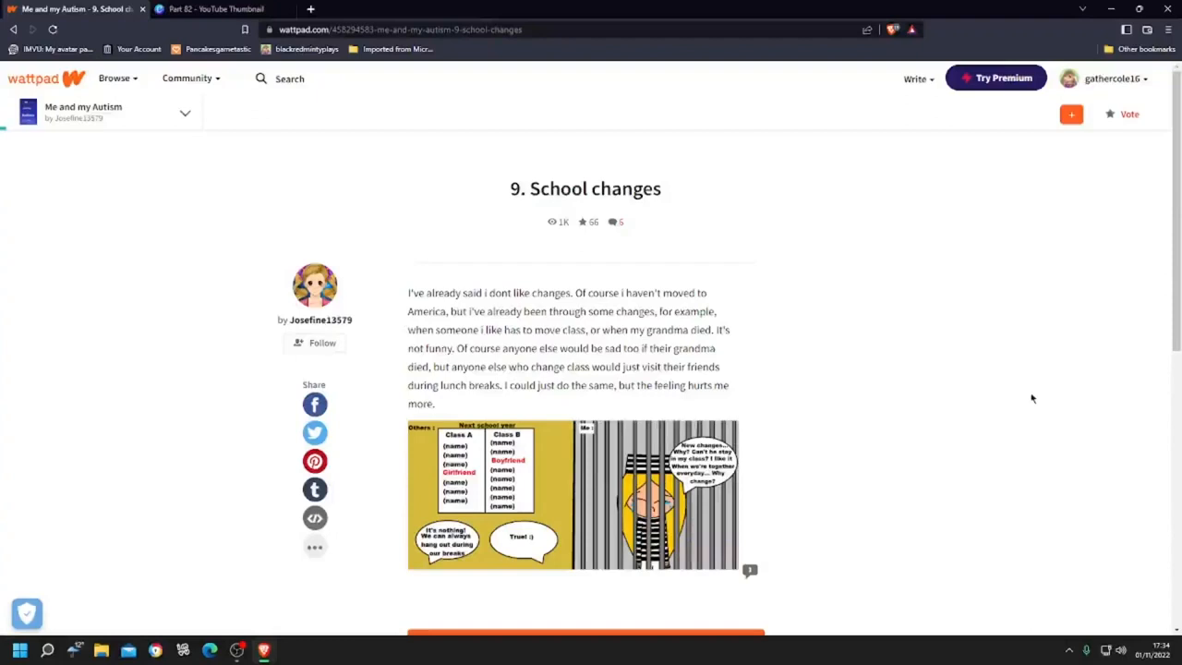
Scroll past the School changes comic and continue to part 10, 'Being social'.
scroll(down, 3)
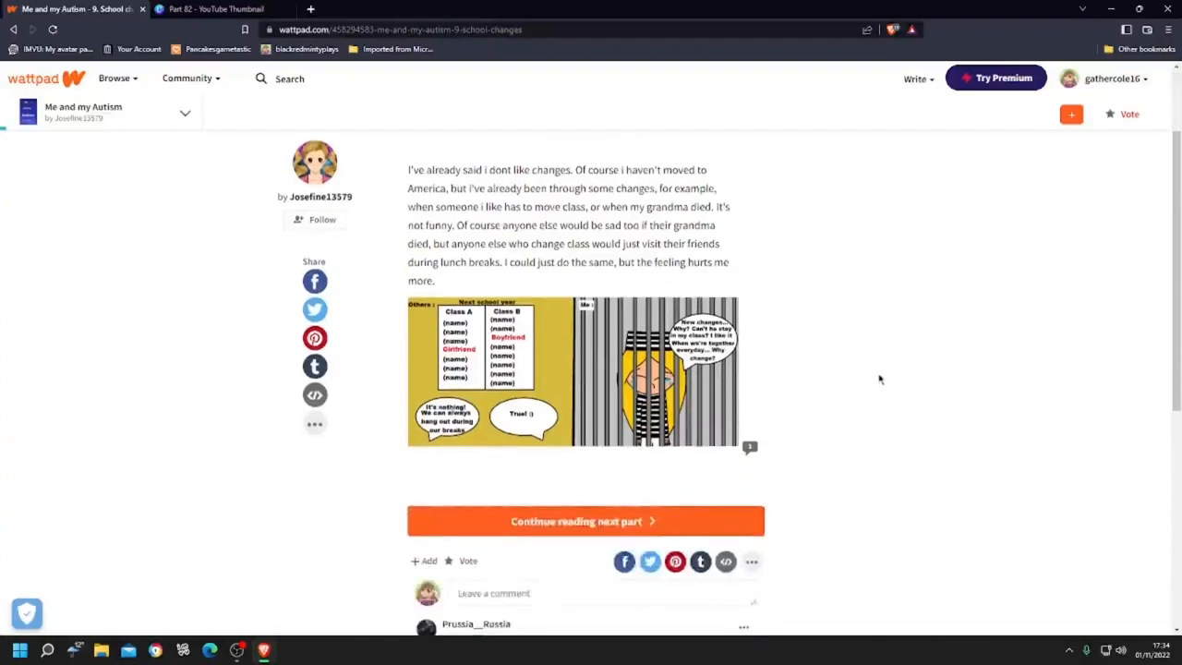
click(584, 521)
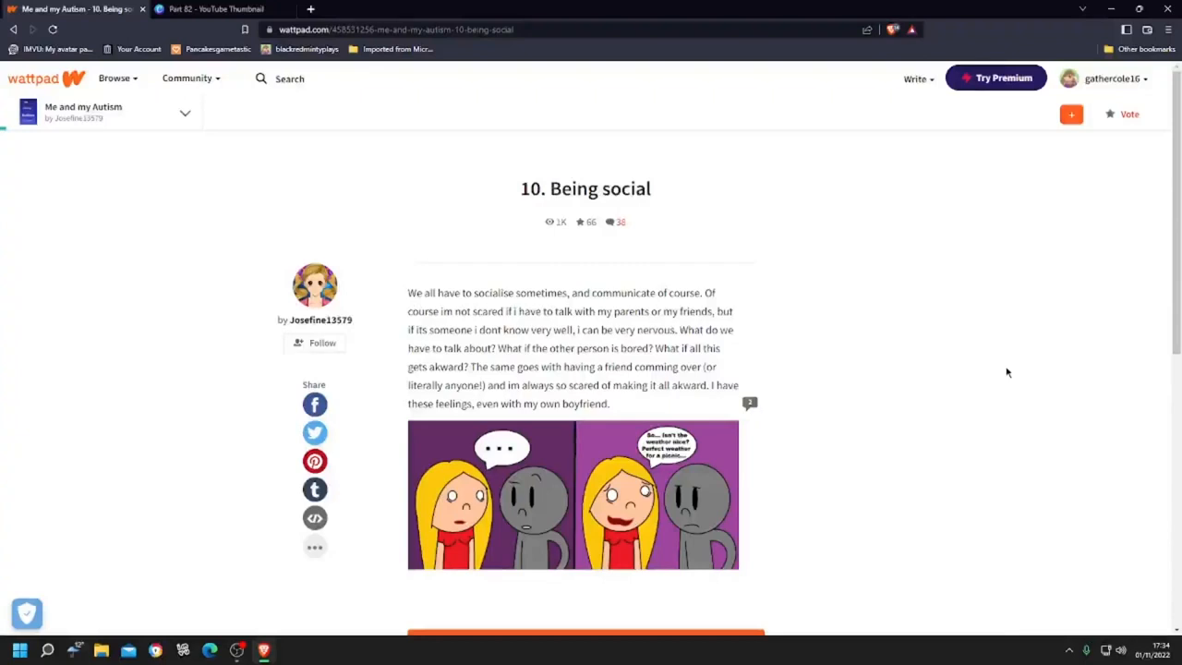
Continue from 'Being social' to the next part of the story.
scroll(down, 3)
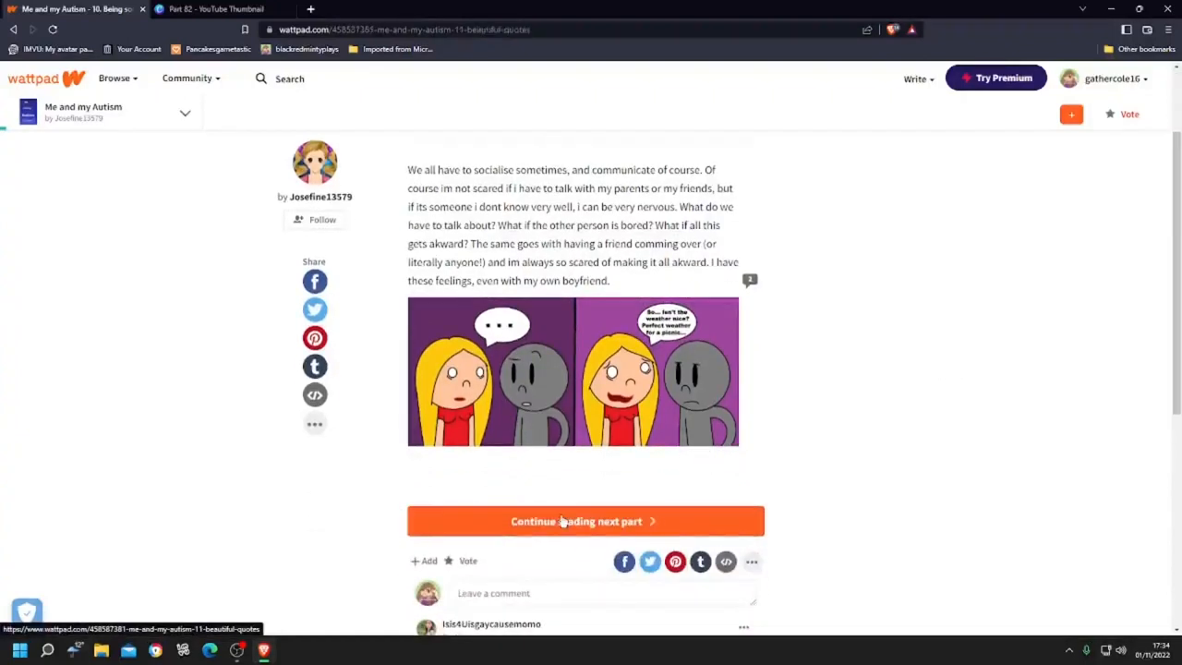
click(583, 521)
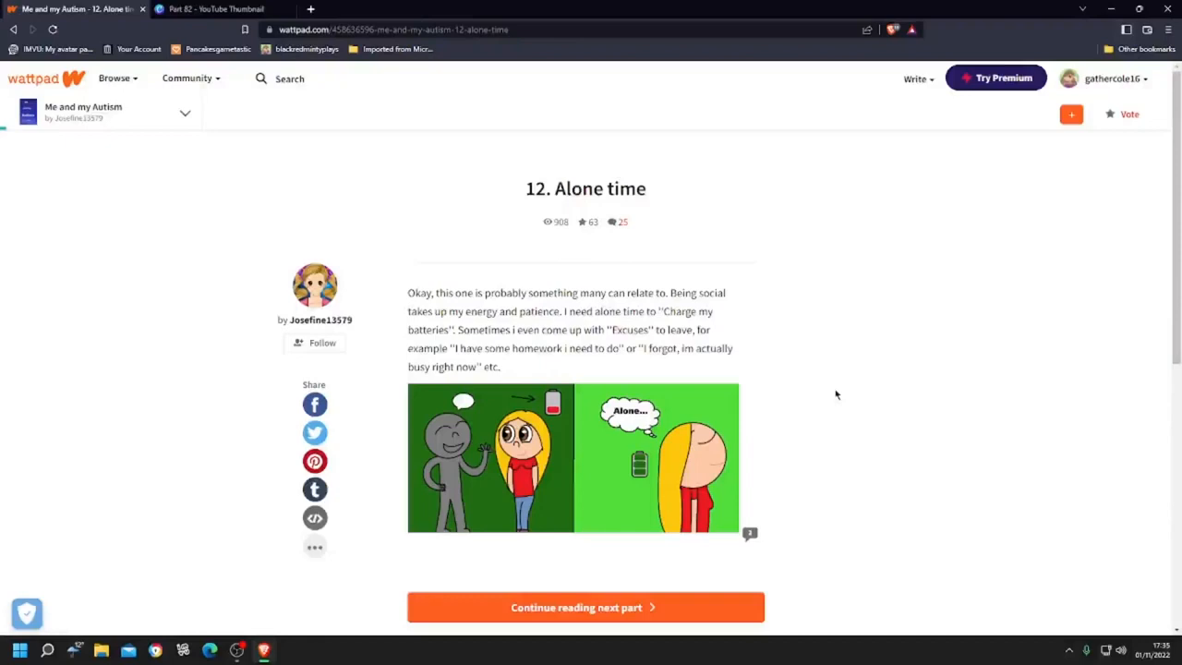
mouse_move(520, 606)
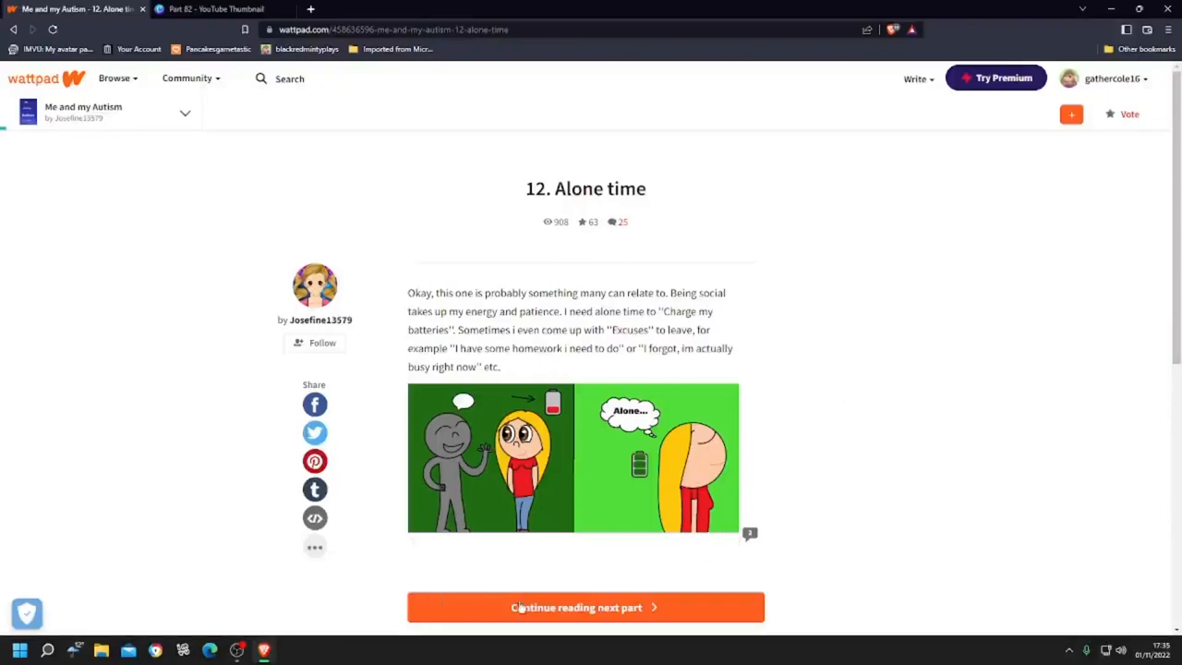
Continue to part 13, 'Loud noises'.
click(583, 606)
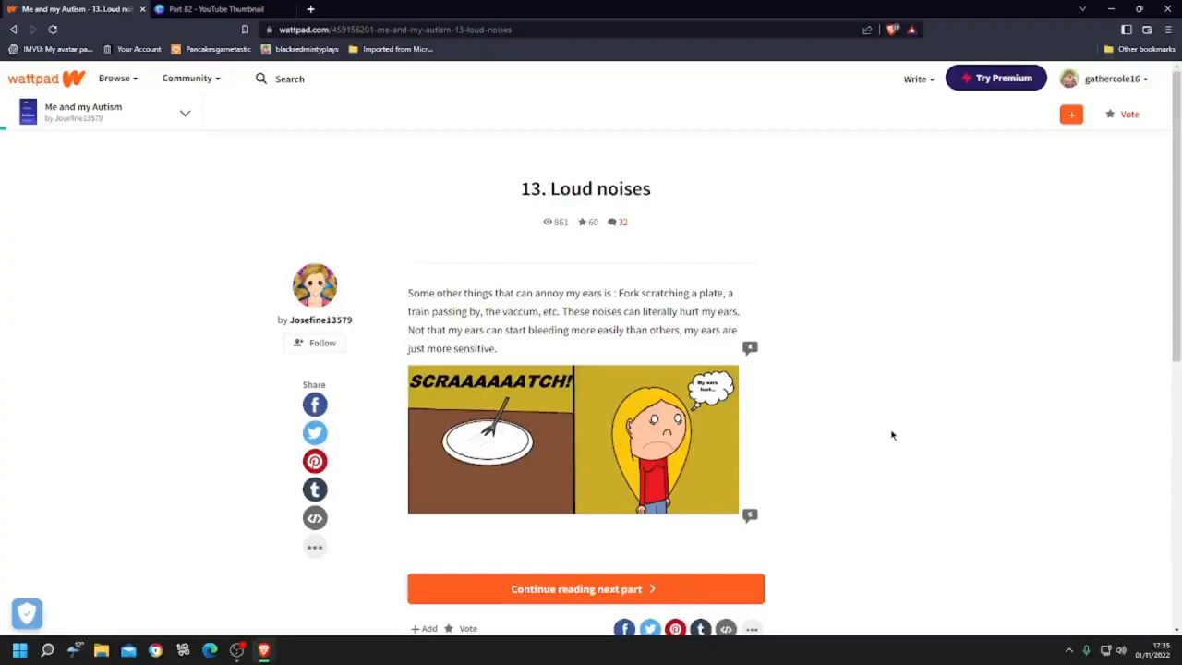
mouse_move(613, 587)
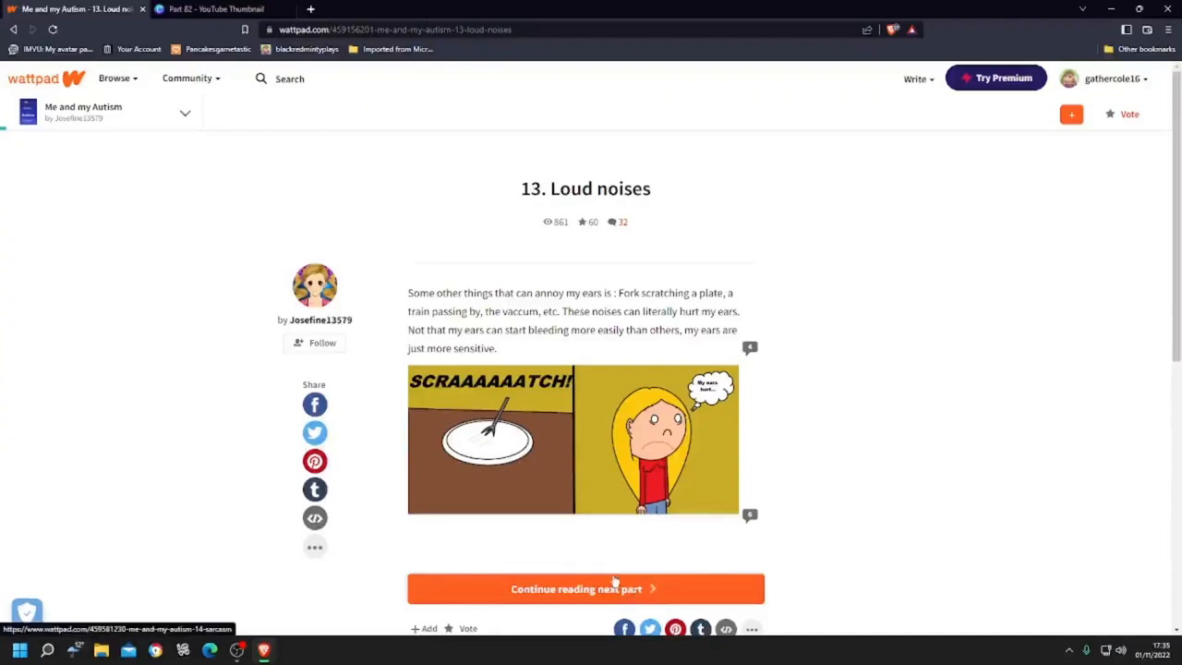
Continue to part 14, 'Sarcasm'.
click(585, 587)
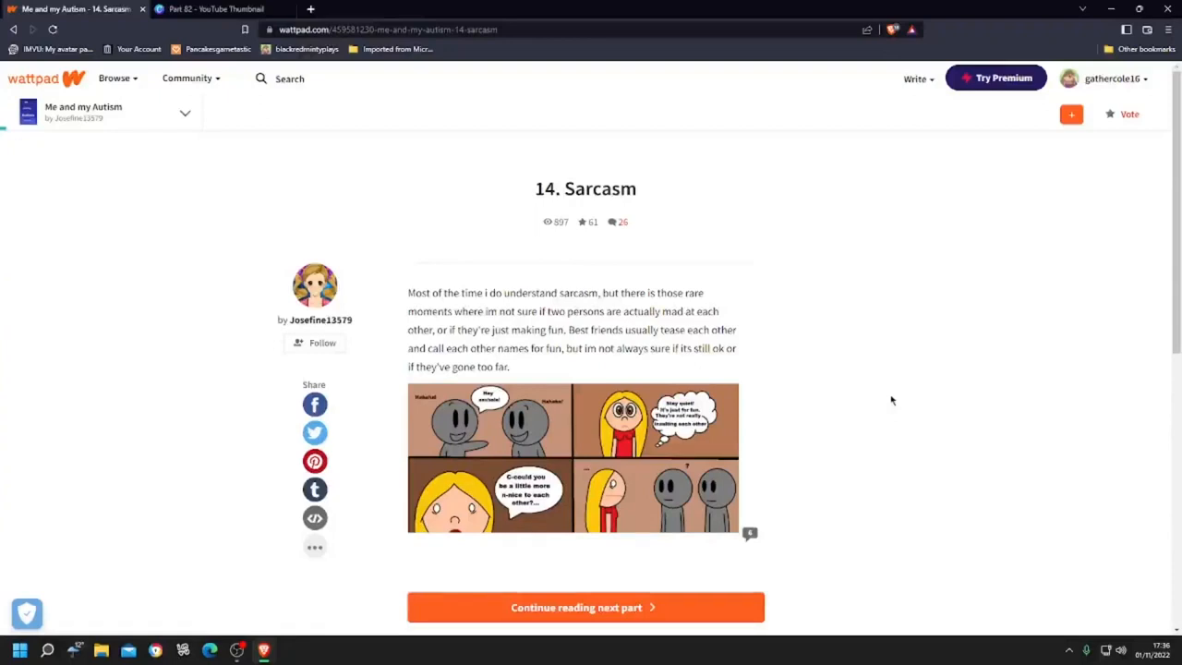
mouse_move(635, 587)
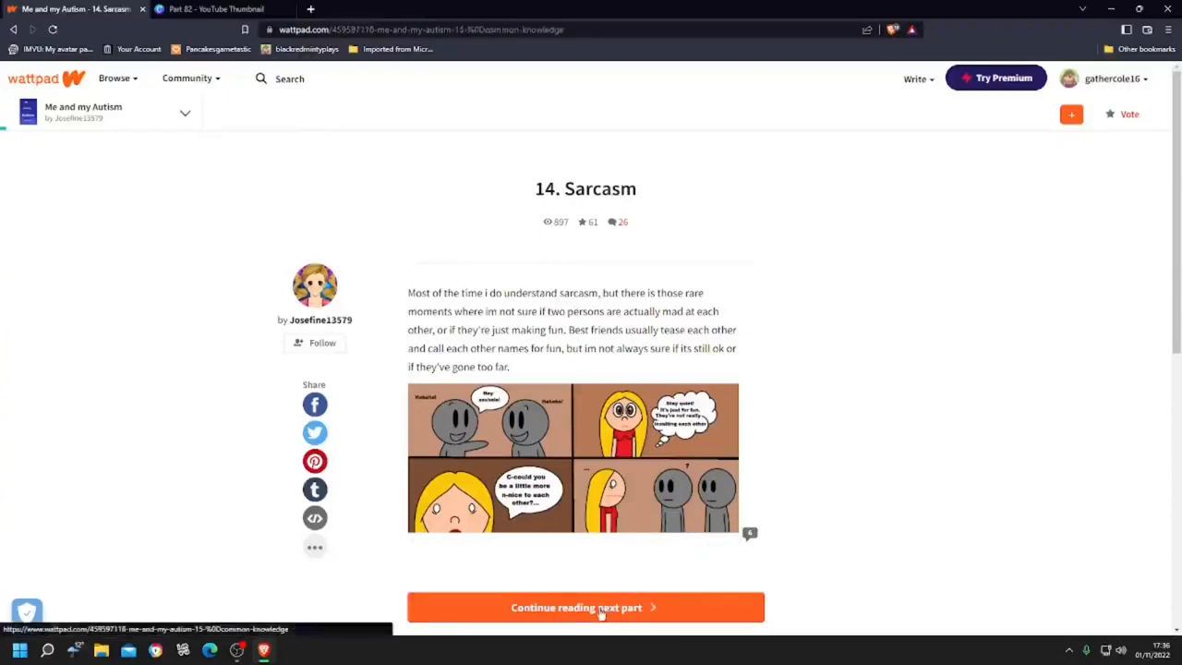
Continue to part 15, 'Common knowledge', briefly checking the OBS recorder and returning.
click(583, 606)
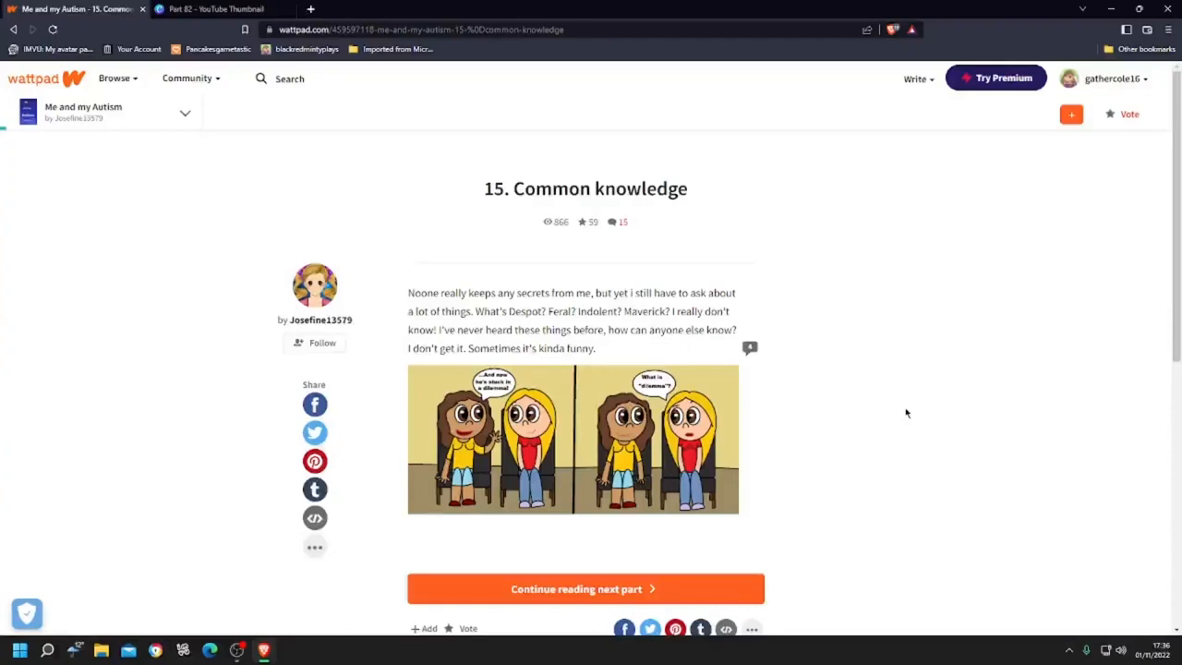
mouse_move(292, 650)
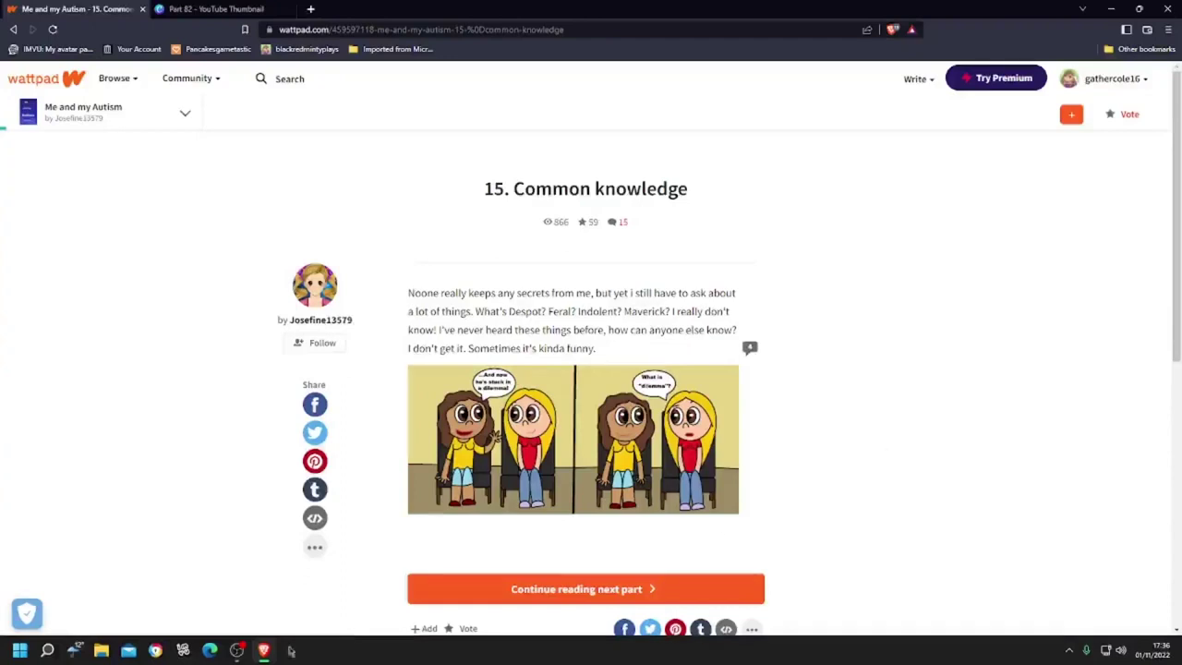
click(237, 650)
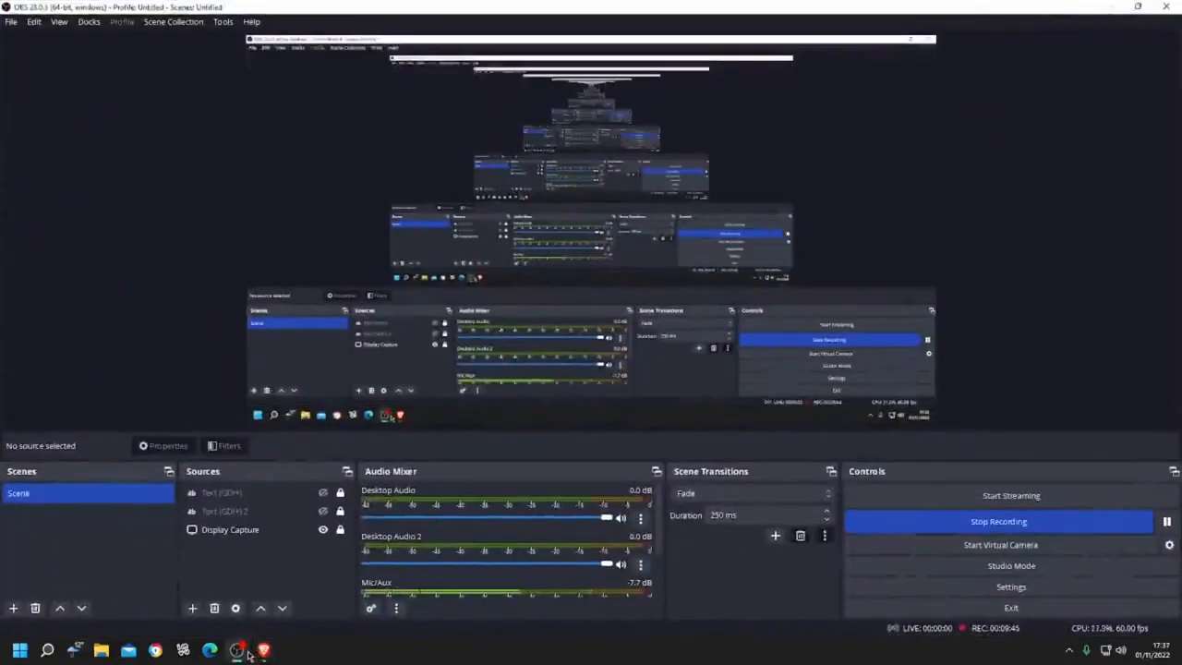
click(236, 650)
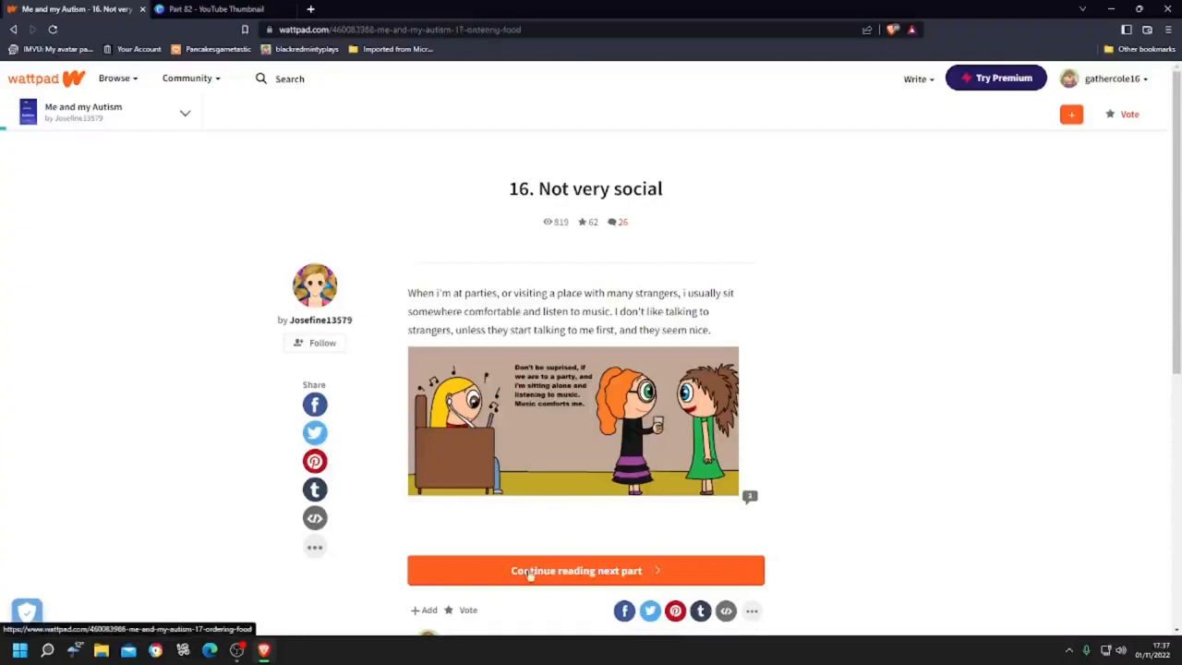
Continue from 'Not very social' to part 17, 'Ordering food'.
click(584, 569)
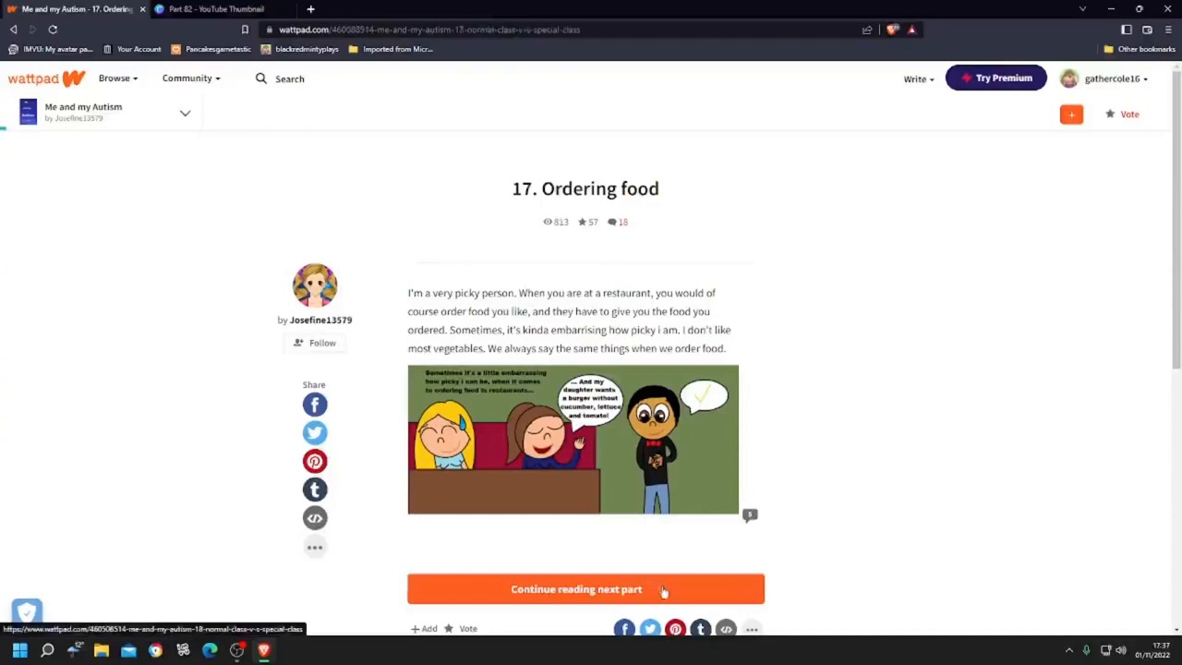
Continue from 'Ordering food' to part 18, 'Normal class v.s Special class'.
click(585, 587)
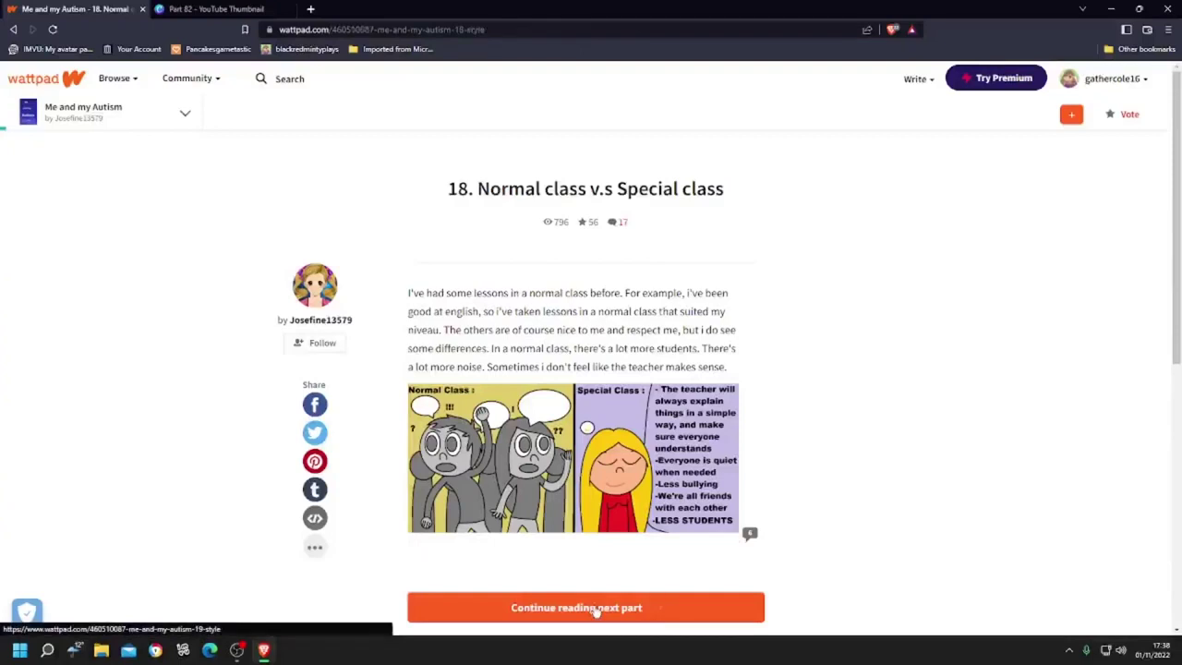
Continue from part 18 to part 19, 'Style'.
click(583, 607)
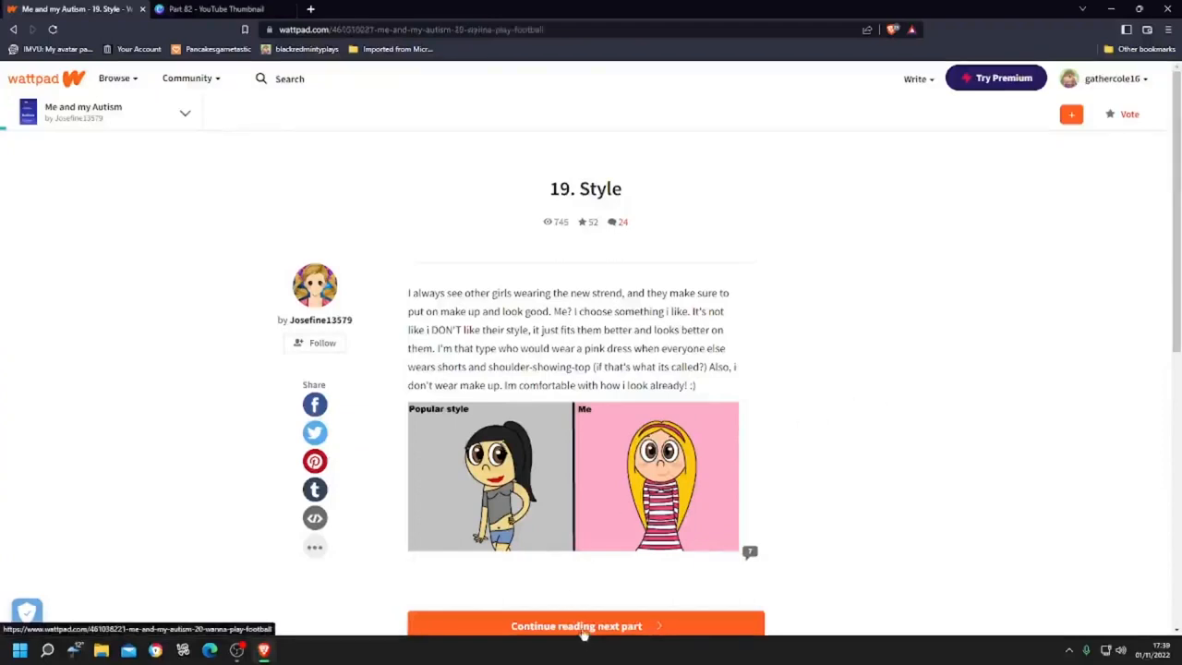
Continue to part 20, 'Wanna play football?', then request part 21.
click(585, 626)
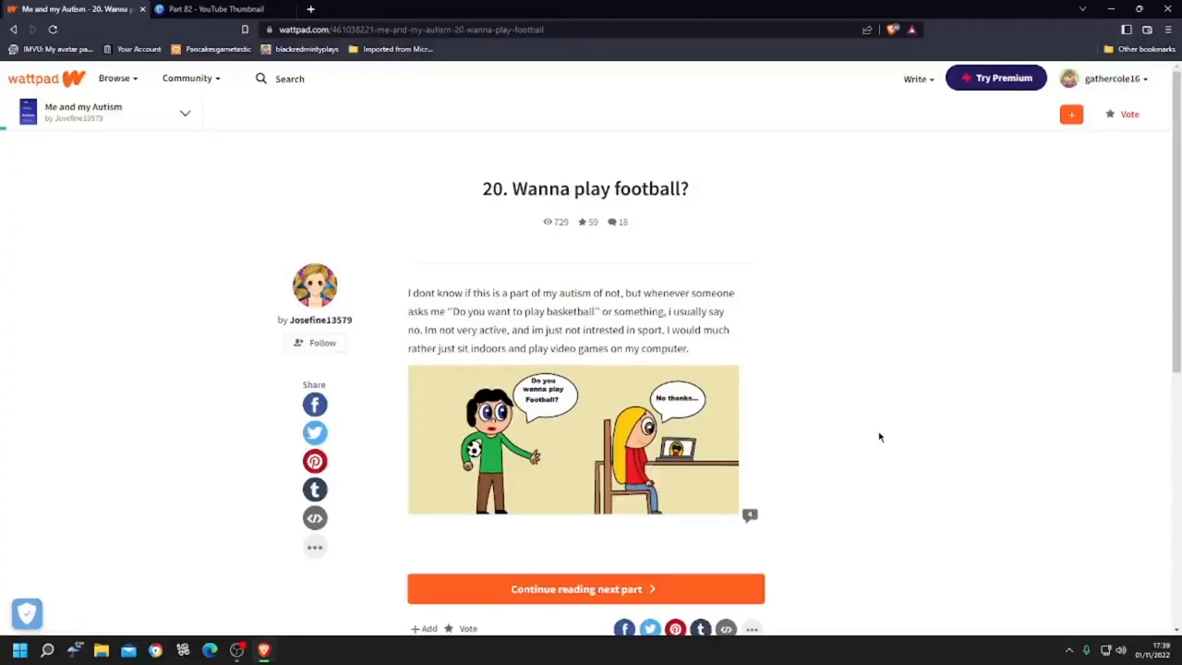
click(583, 587)
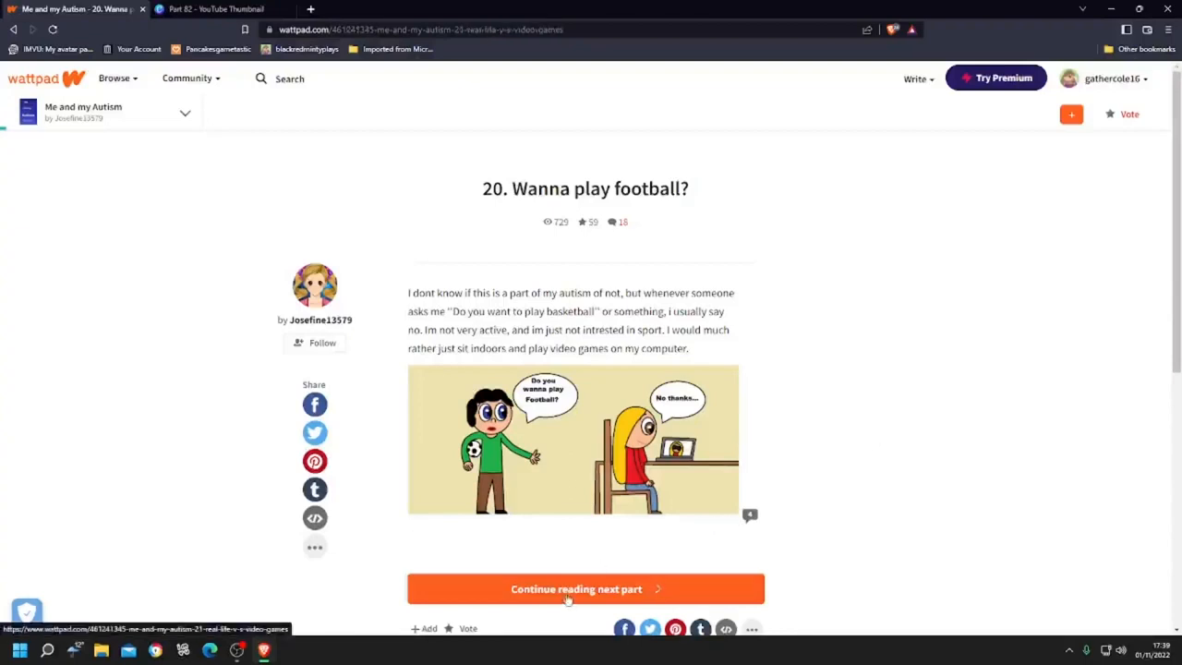
Read part 21, 'Real life v.s Video Games', and continue to the final part, '22. That was it!'.
click(583, 587)
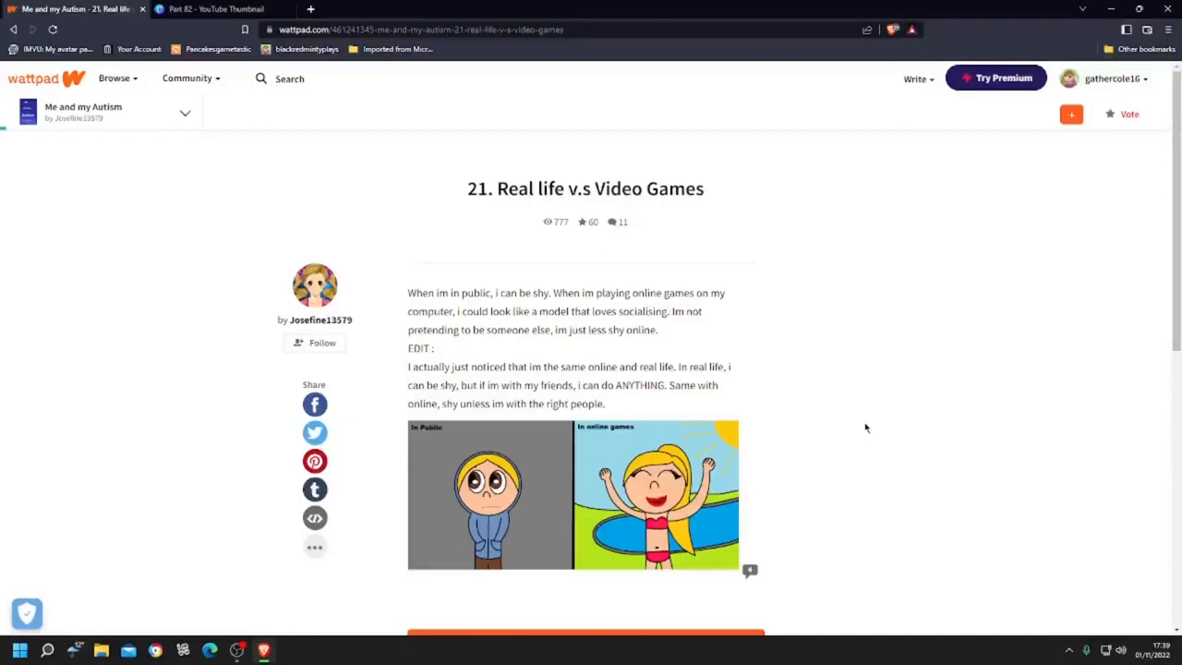
mouse_move(797, 465)
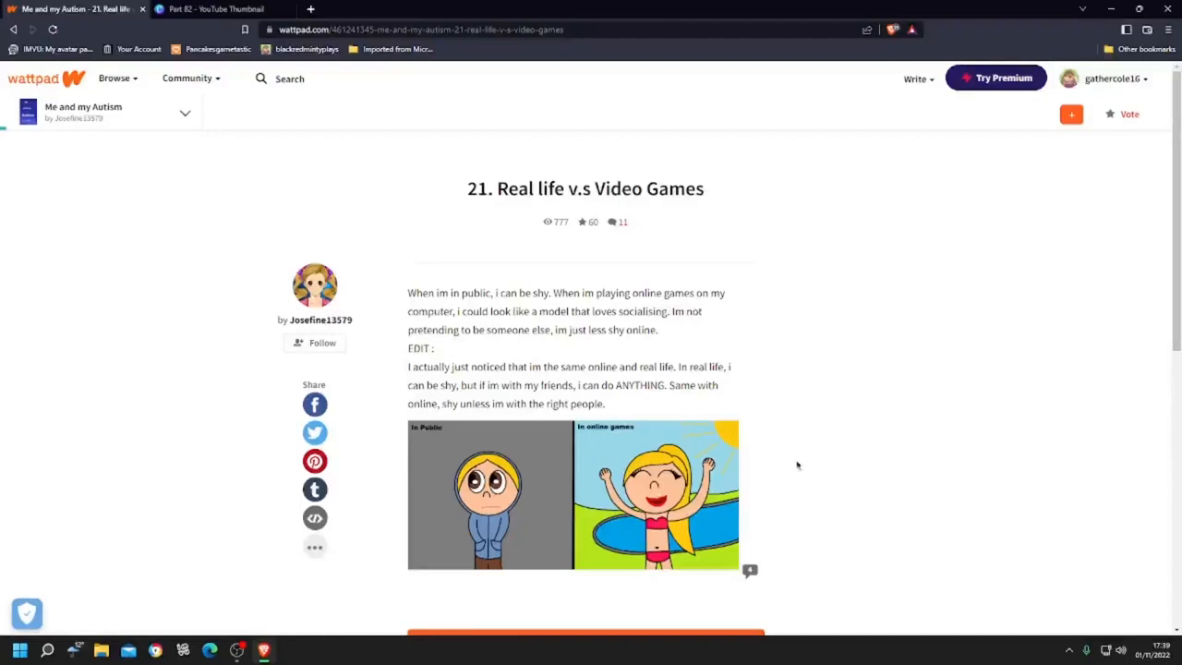
scroll(down, 3)
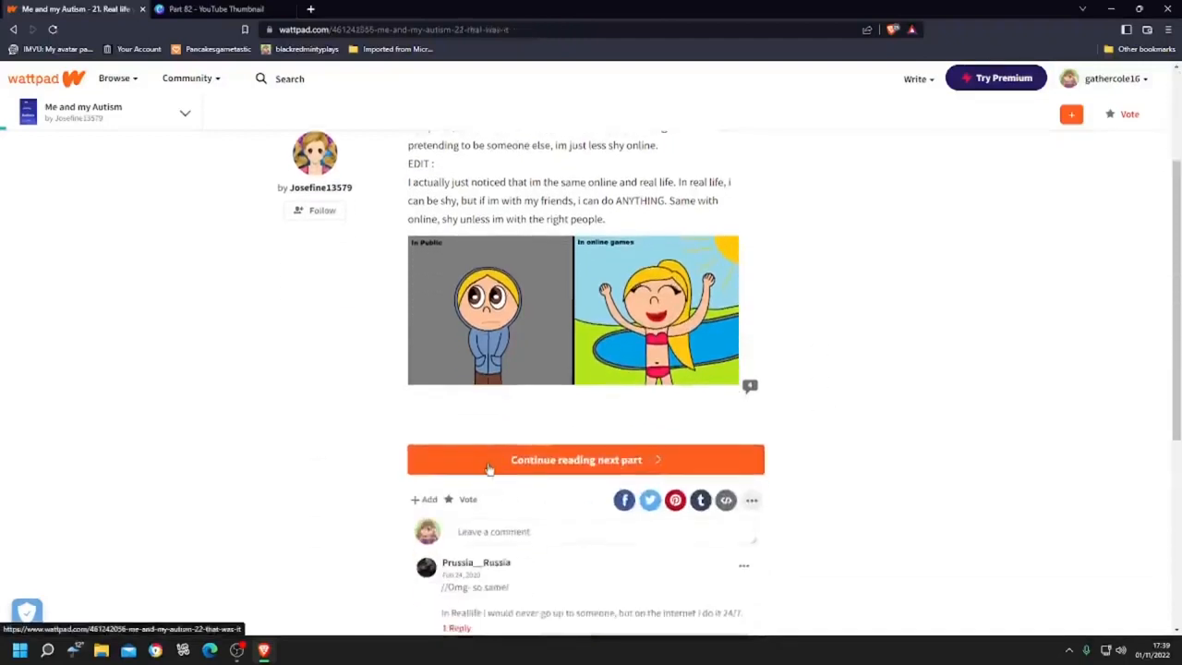
click(583, 458)
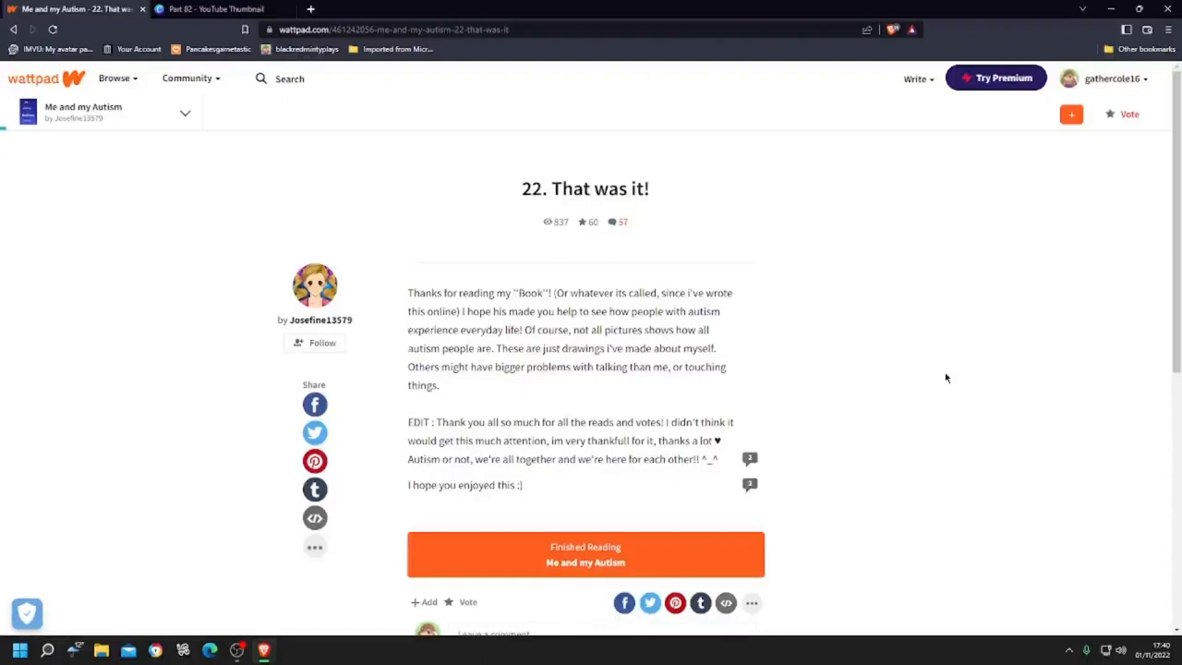
mouse_move(951, 377)
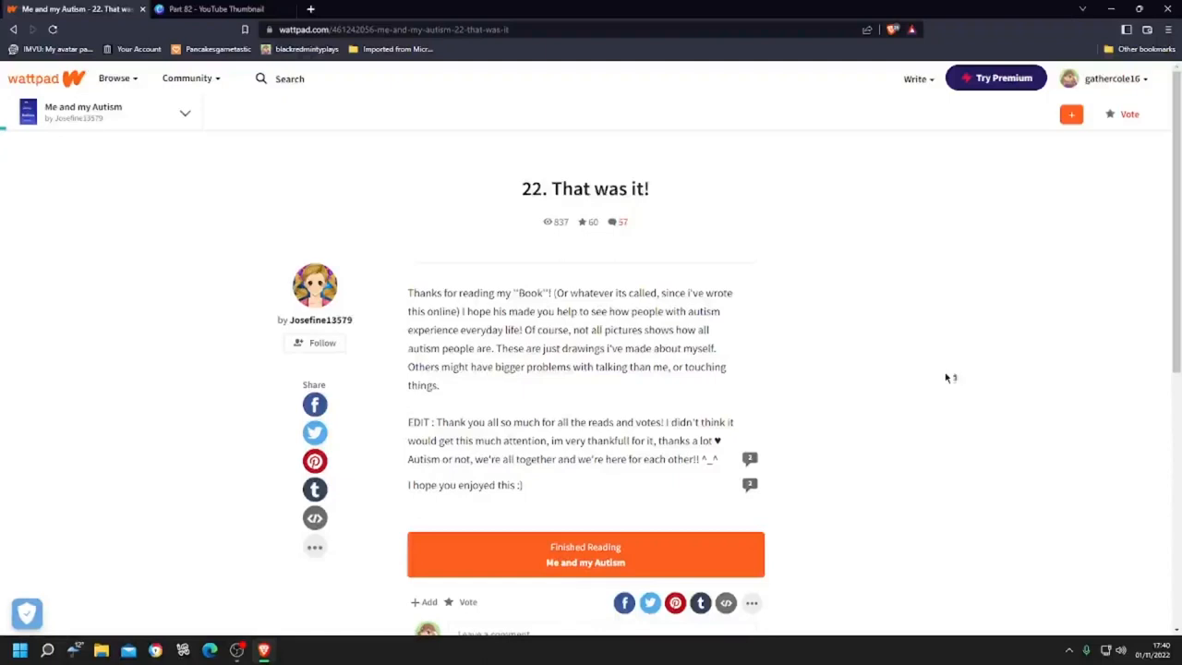
mouse_move(946, 377)
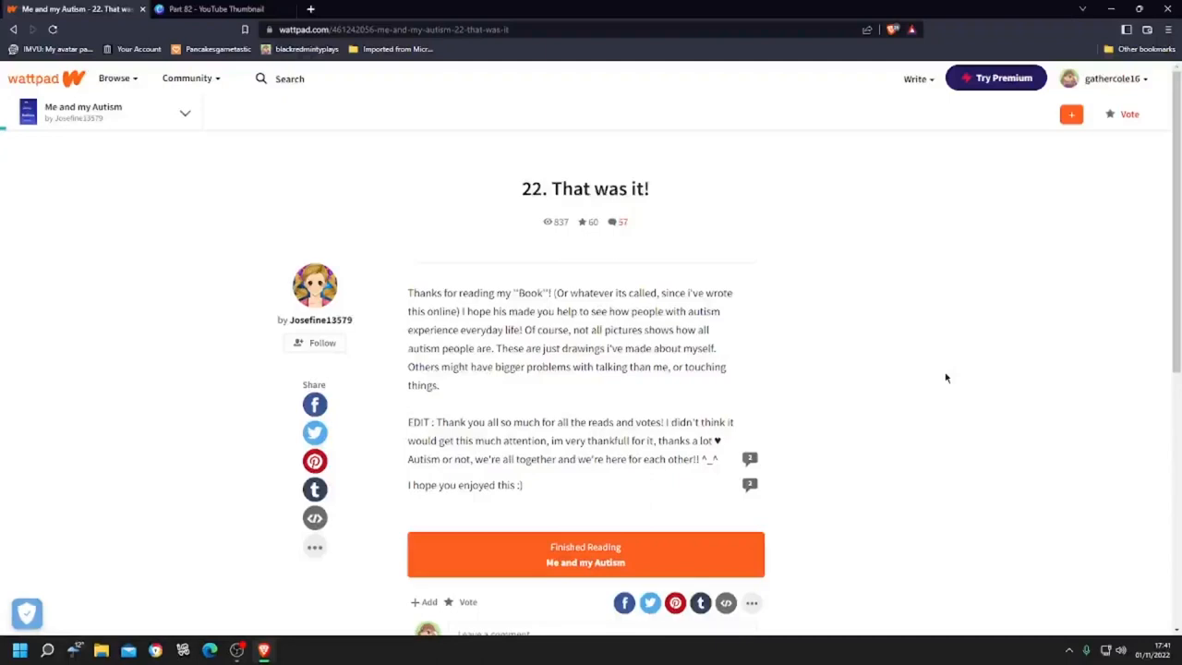
mouse_move(624, 461)
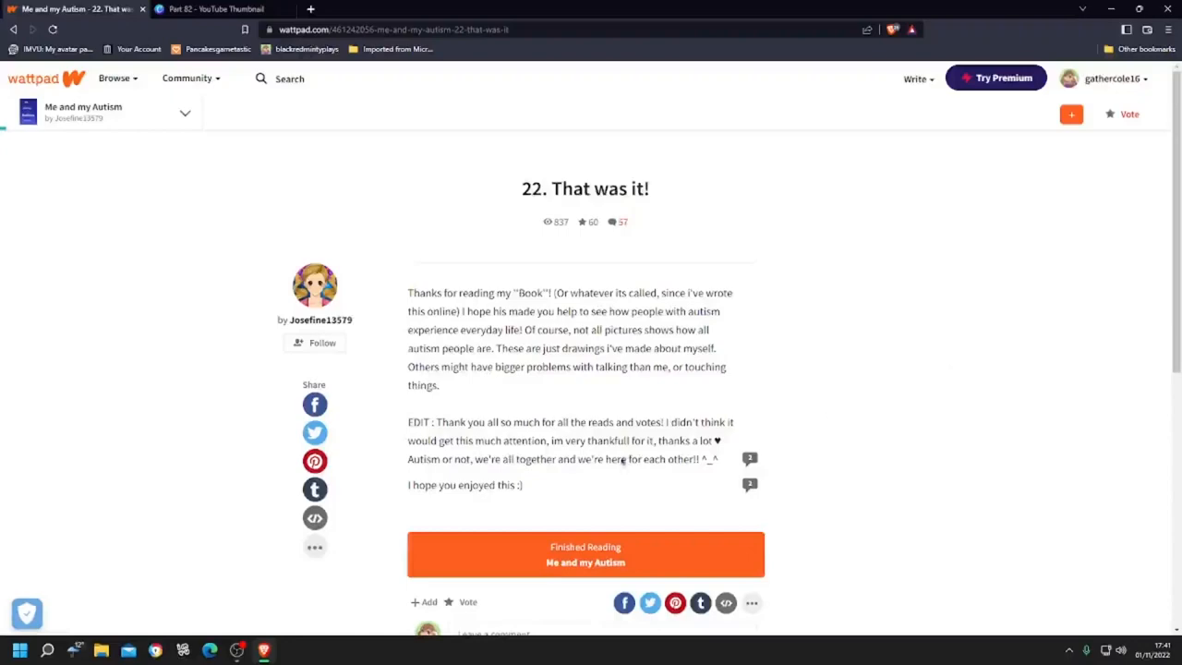